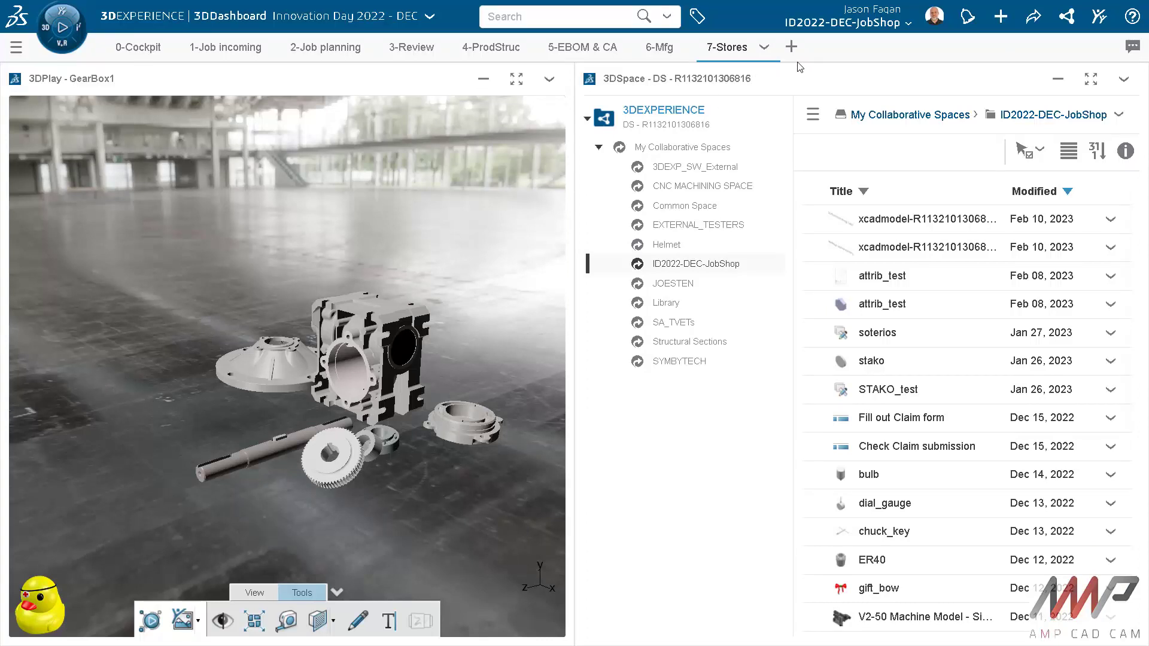
- Create a new dashboard tab and drag the 3DDrive and 3DPlay apps into it
left_click(792, 46)
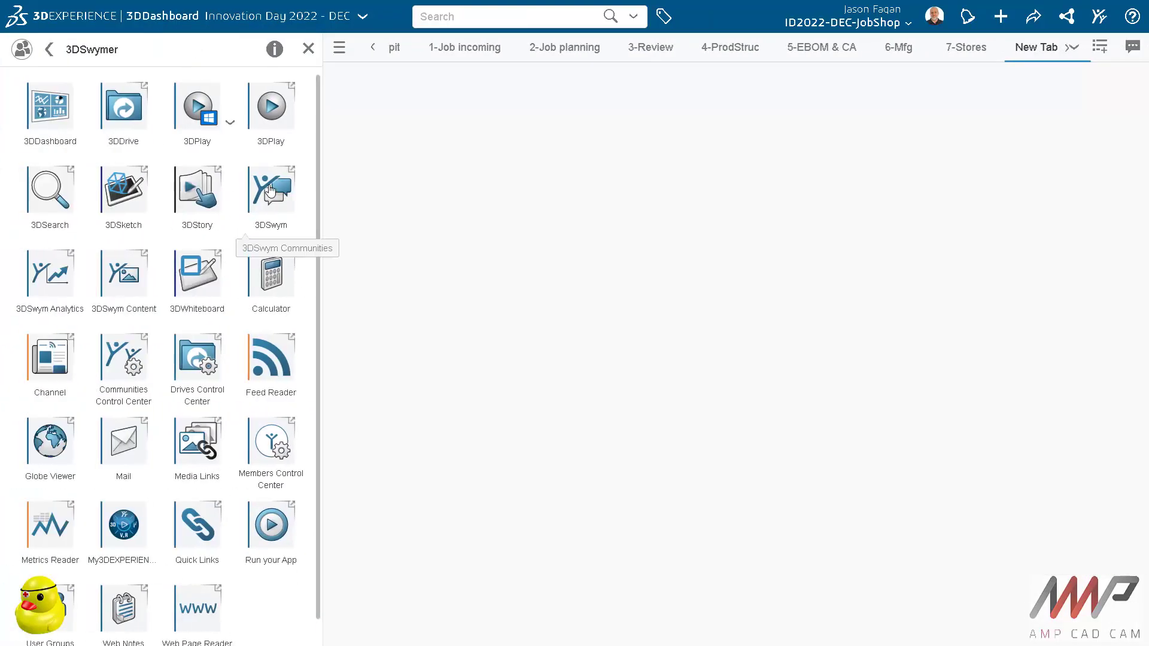
left_click_drag(122, 109, 408, 158)
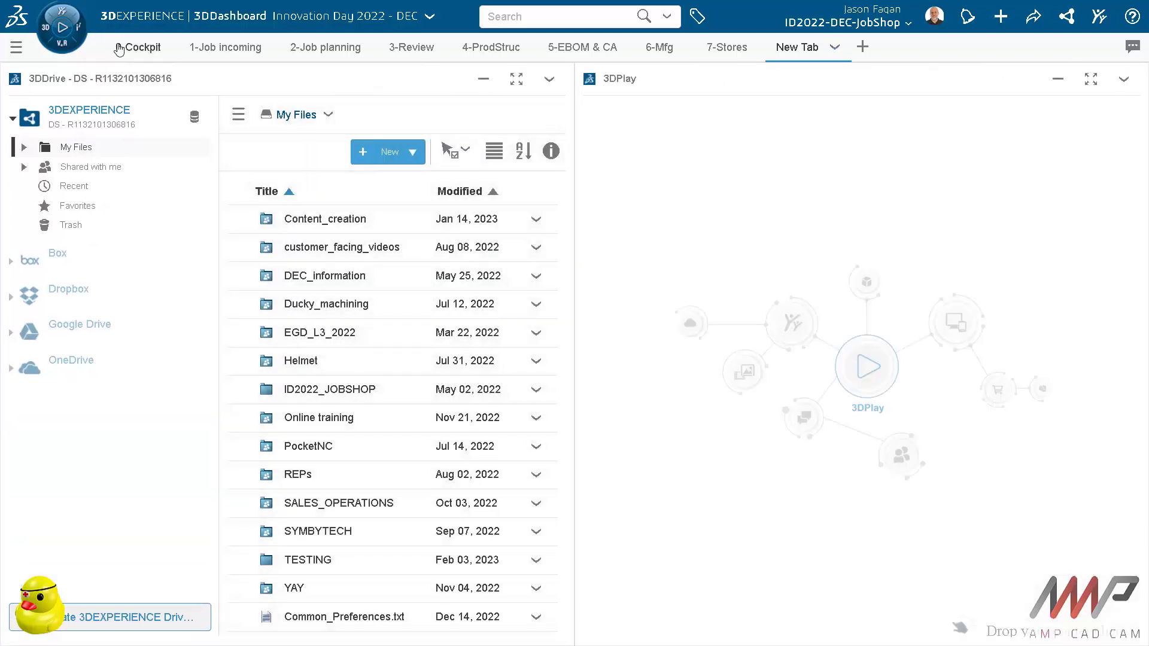
- Maximize GearBox1 in 3DPlay on the Cockpit tab and mark it up with red circle and check
left_click(144, 48)
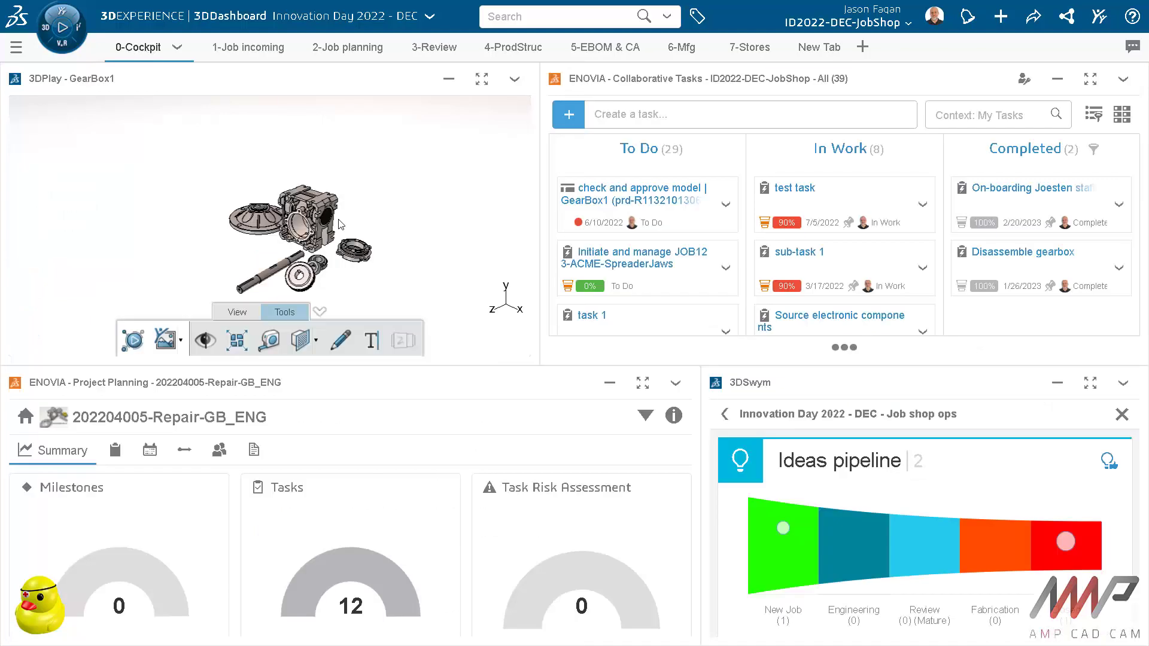
mouse_move(481, 79)
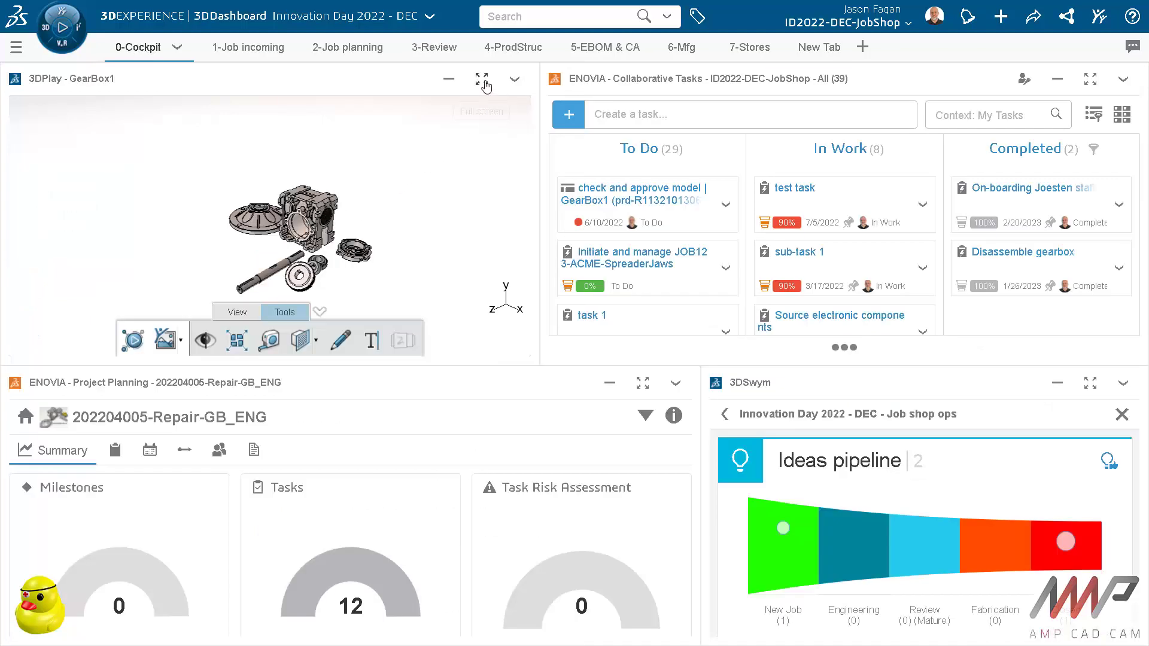
left_click(481, 77)
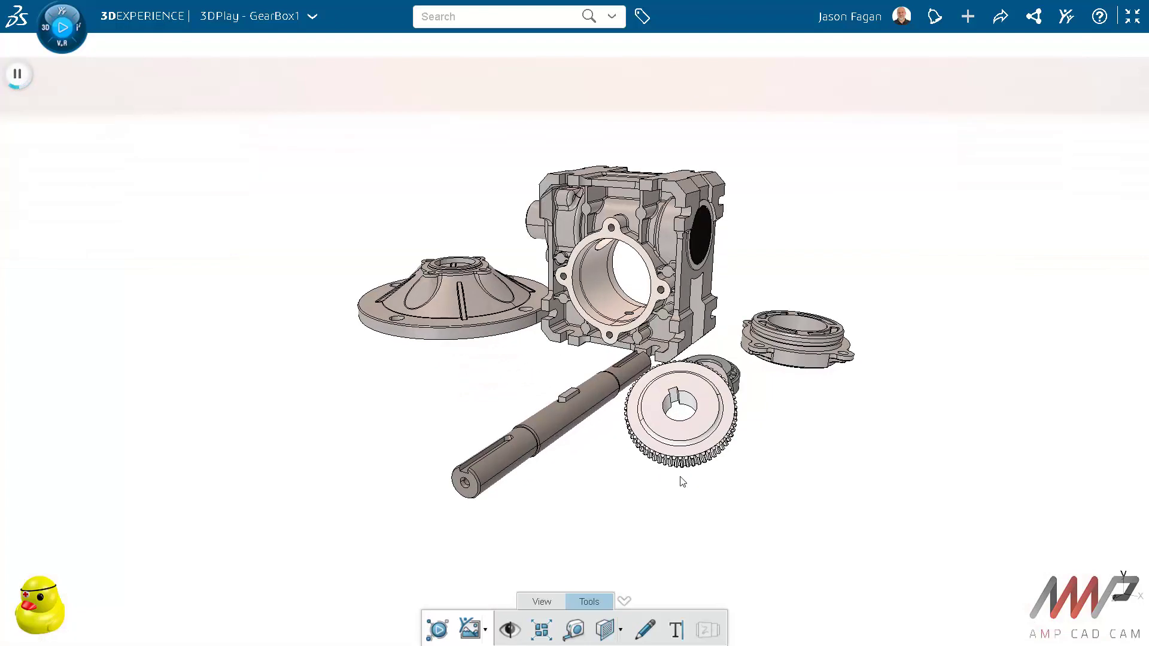
left_click(15, 74)
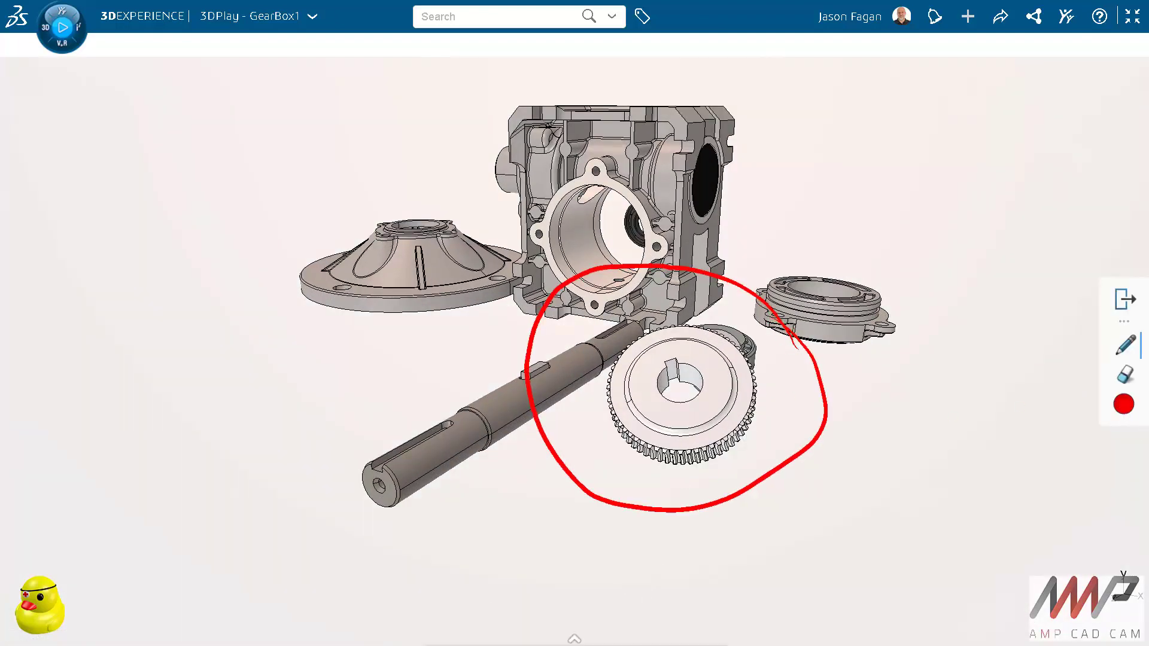
left_click(1124, 404)
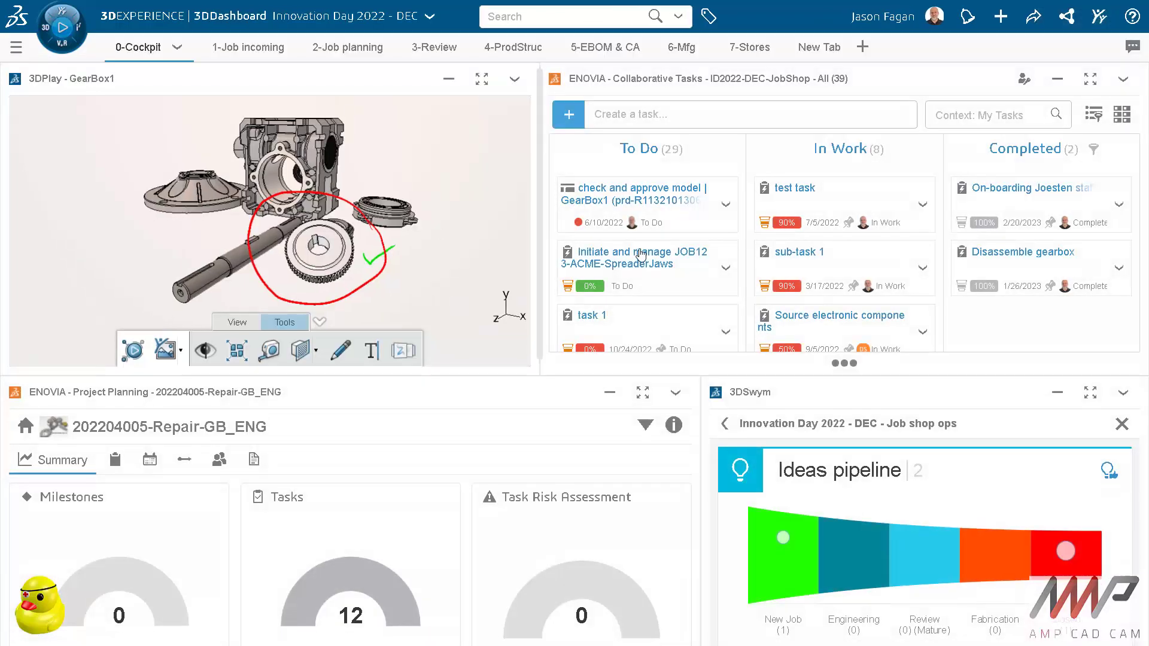
- Maximize Collaborative Tasks and drag test task to Completed then back to In Work
left_click(1106, 78)
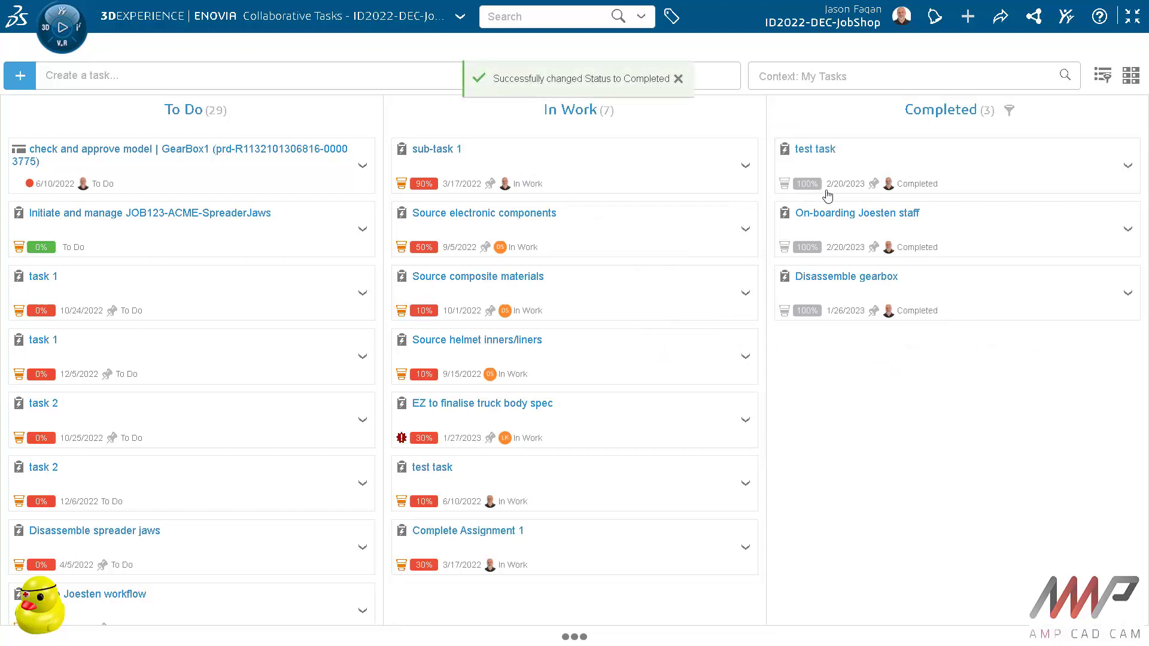
left_click_drag(814, 149, 576, 376)
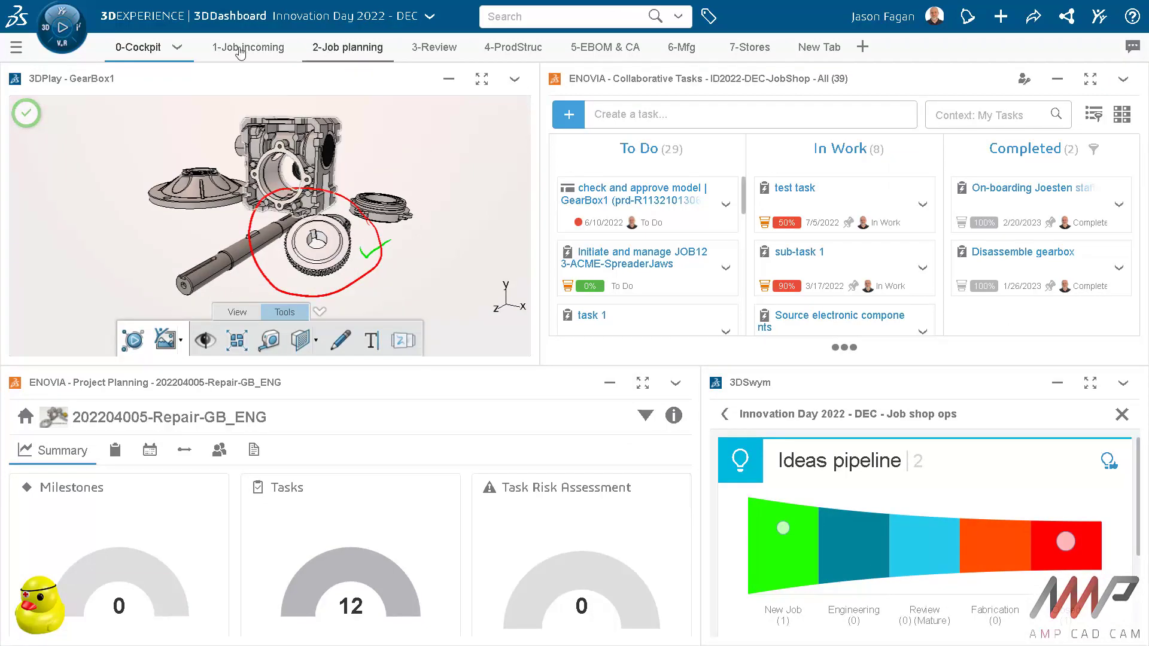
- Switch to the Job incoming community tab and begin a new Question post
left_click(248, 48)
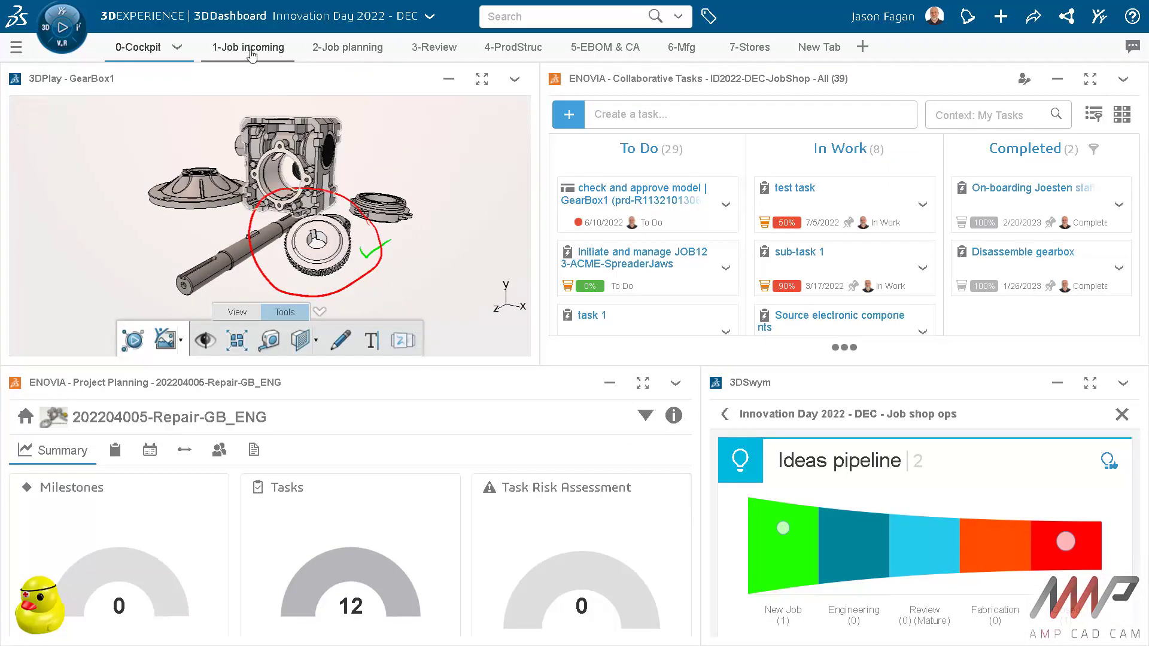
left_click(249, 48)
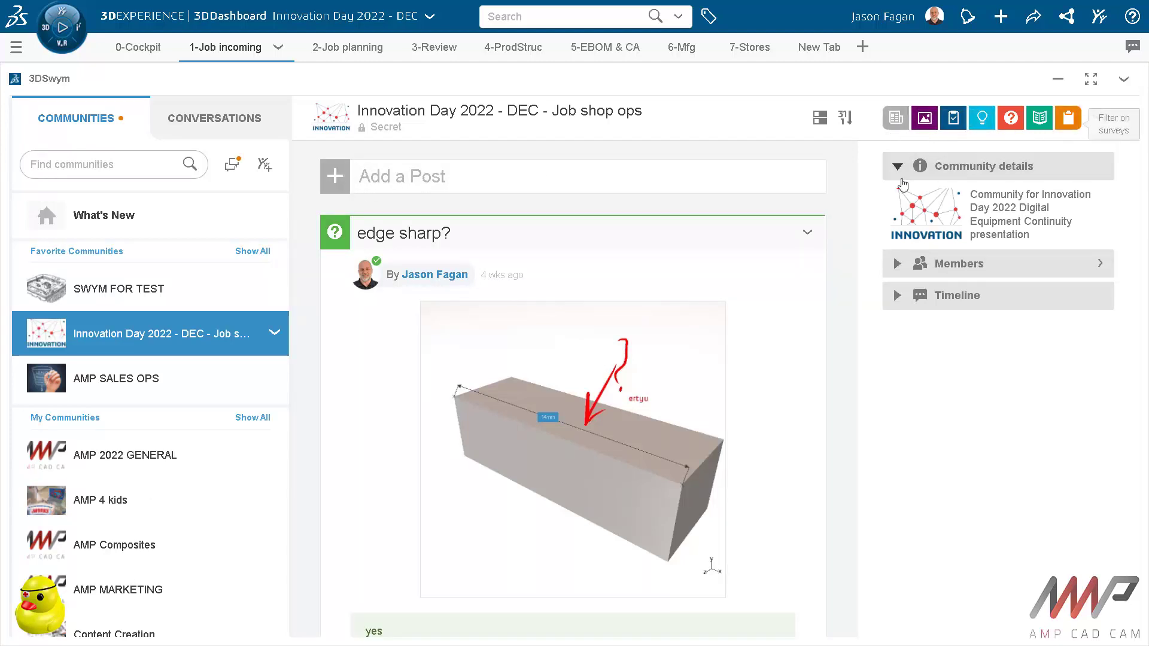
left_click(334, 176)
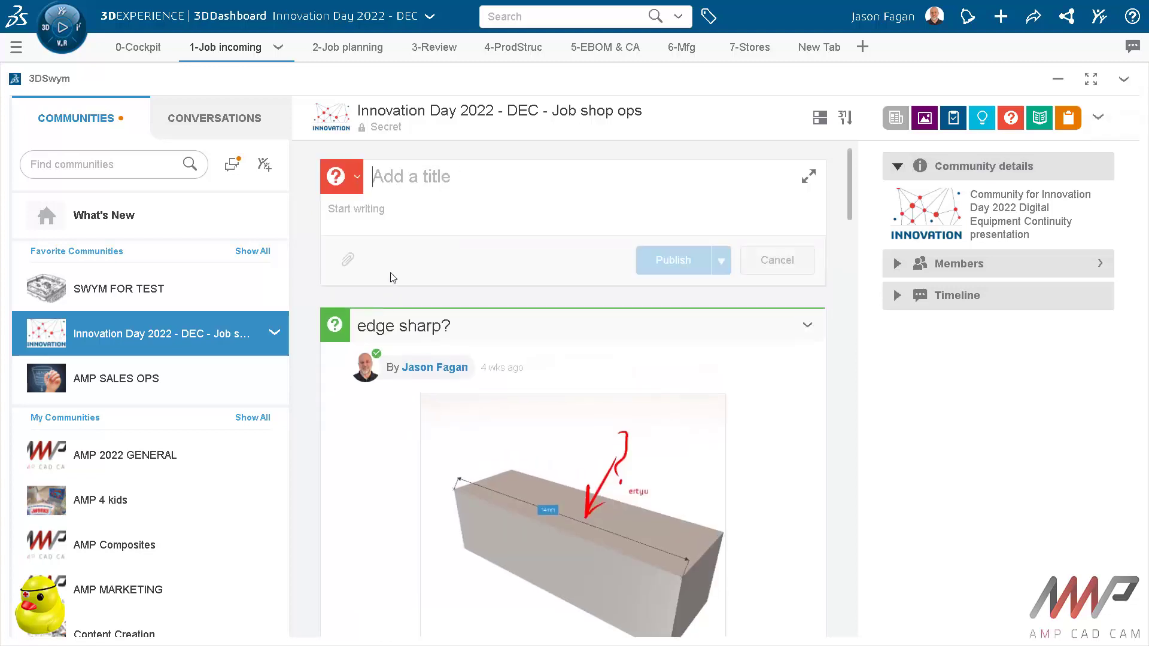
- Publish the question 'Is this question answered?' with notes Red = NO, Green = Yes
left_click(461, 208)
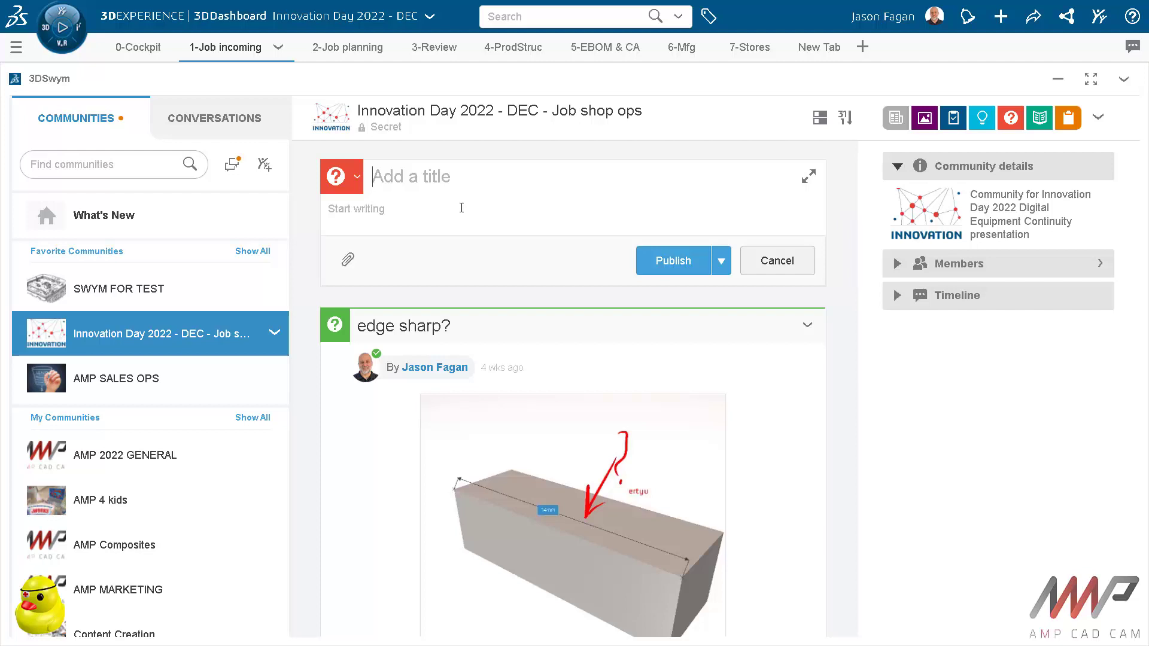
type("Is this")
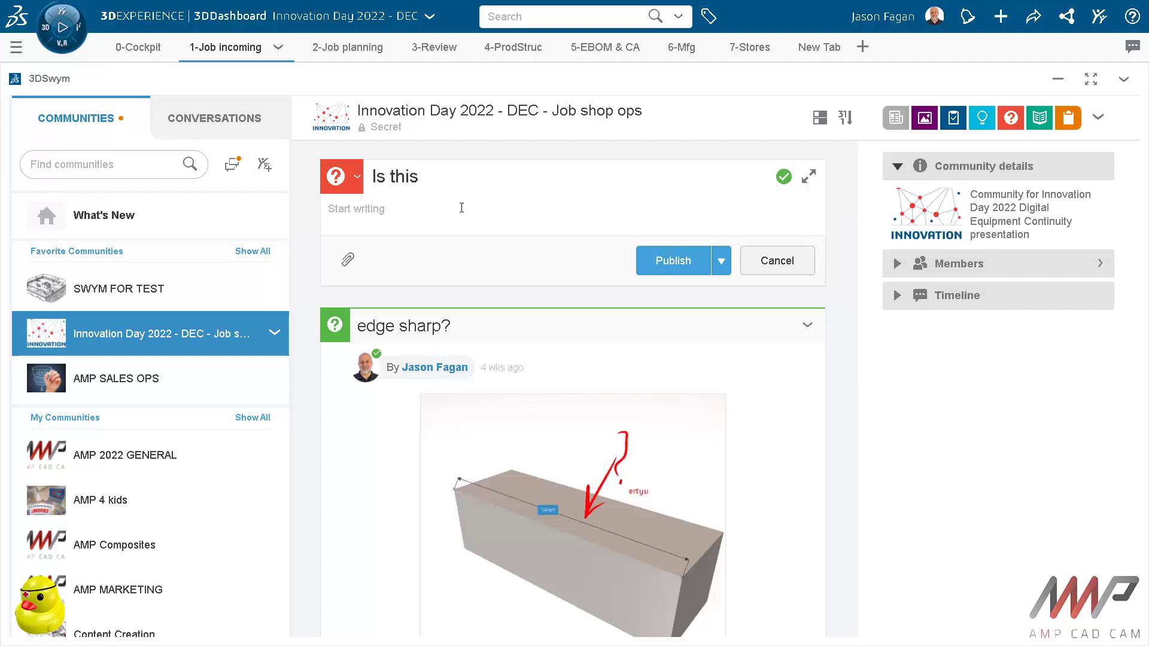
type("question answered?")
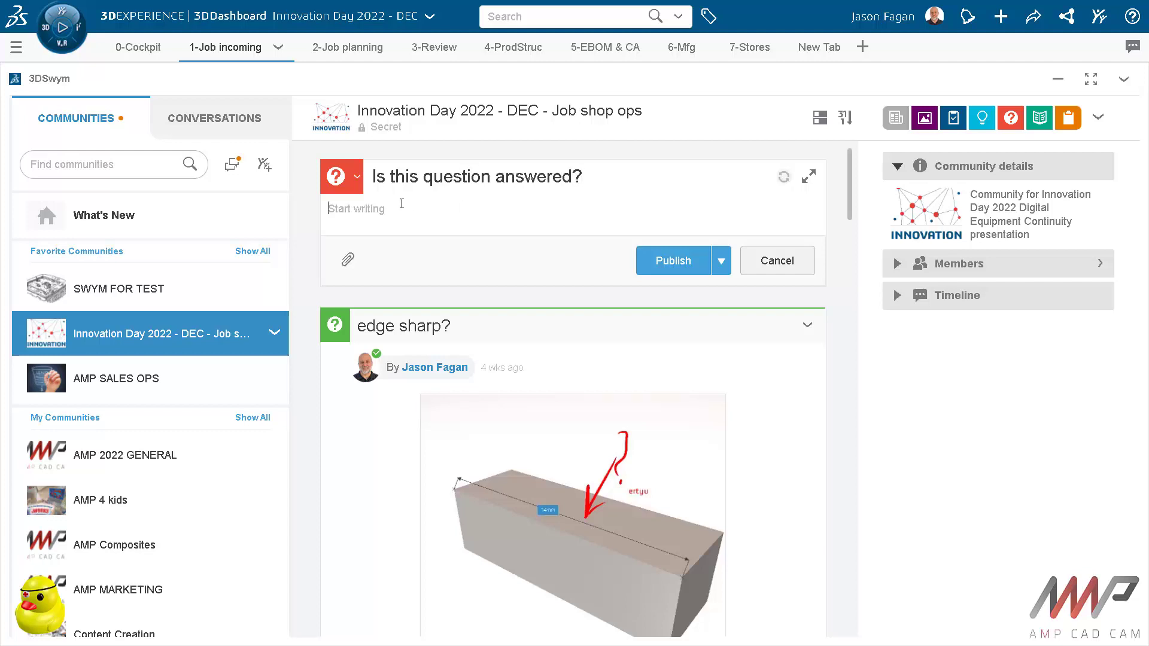
type("REd = NO")
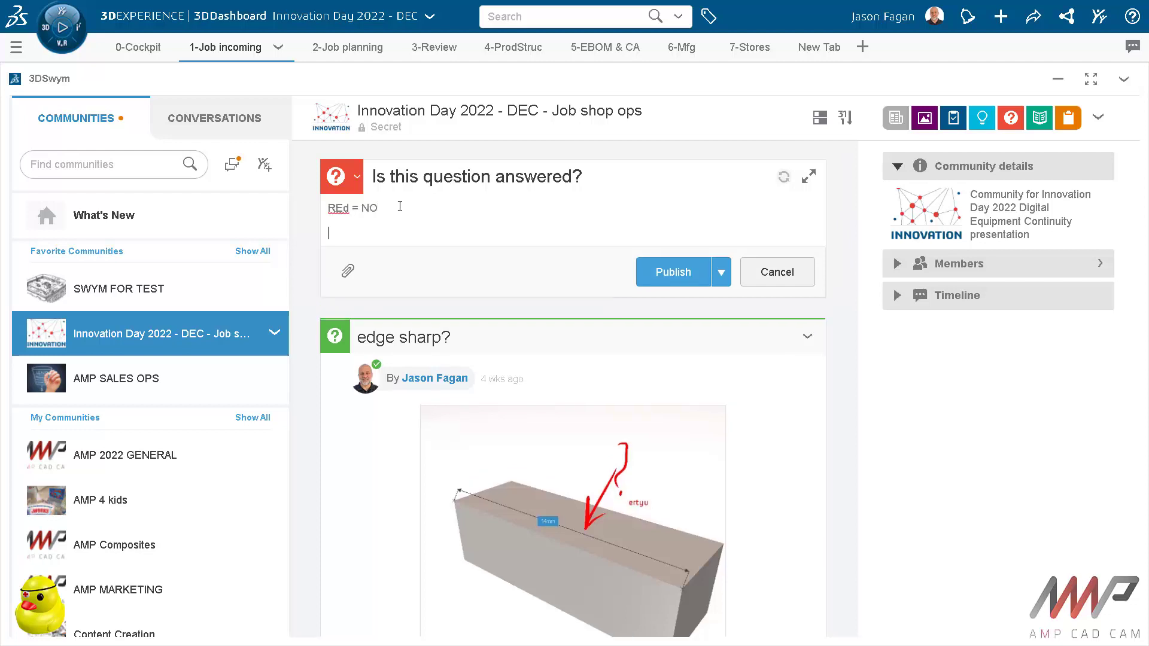
type("Green = Ye")
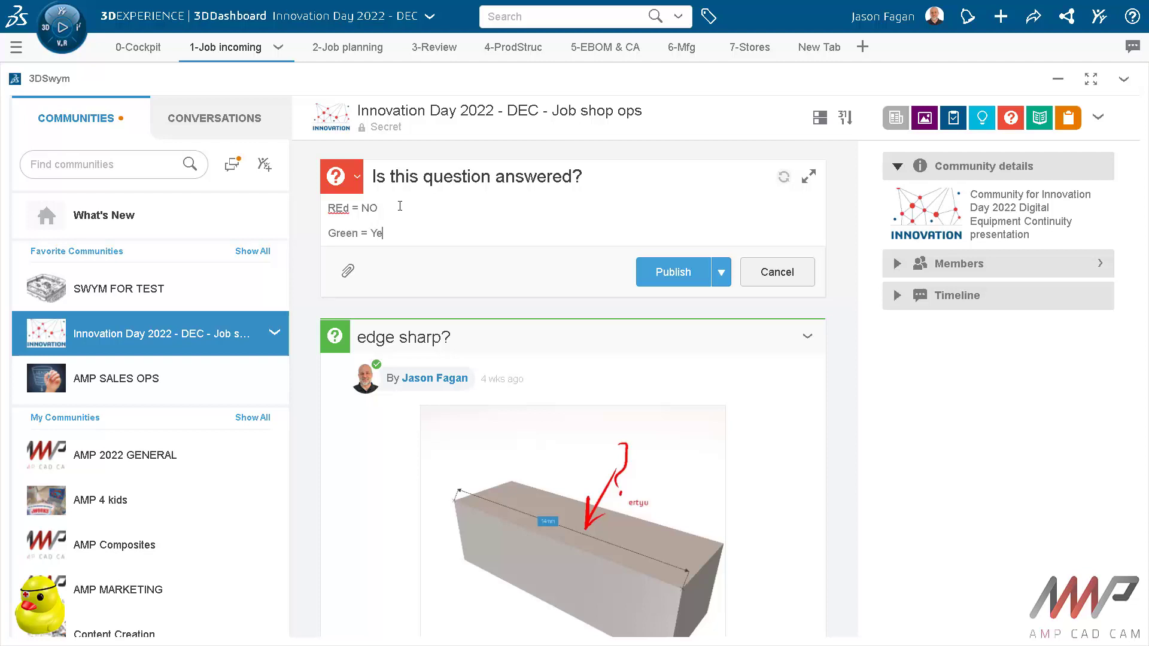
type("s")
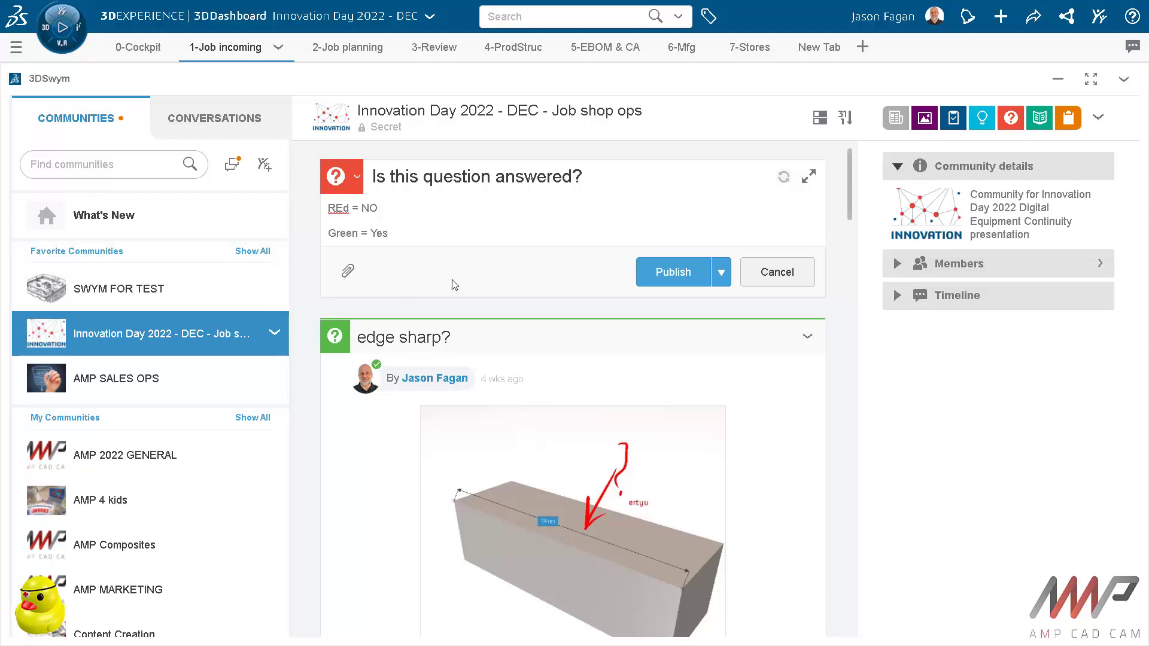
left_click(672, 272)
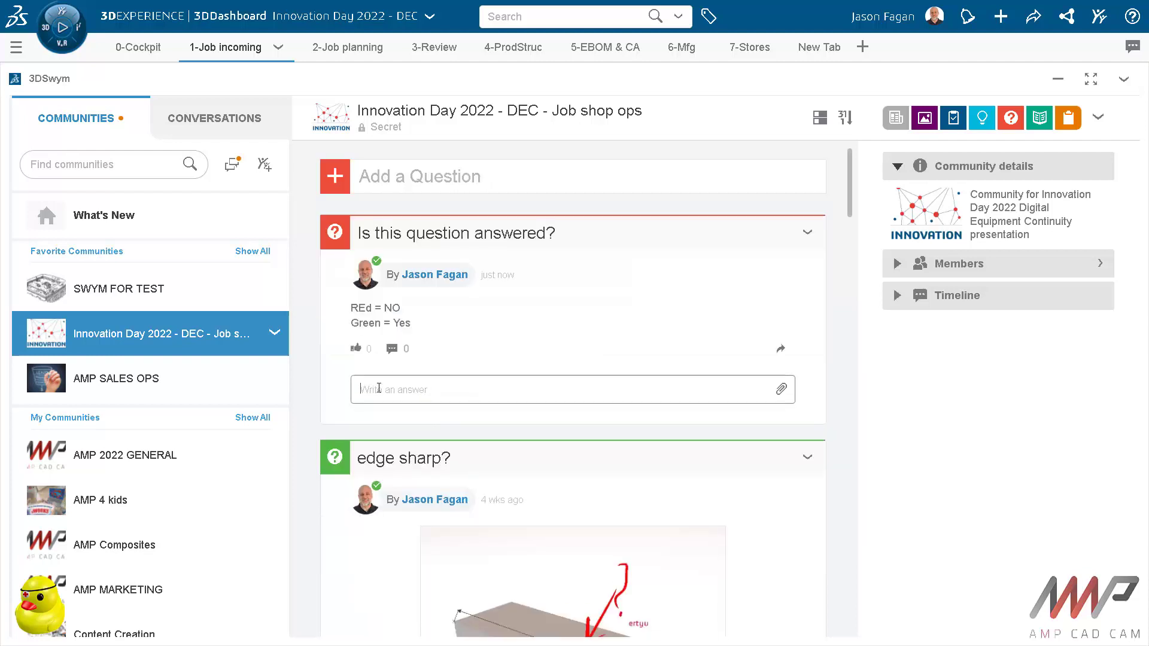
- Post the answer 'yes' beneath the published question
type("yes")
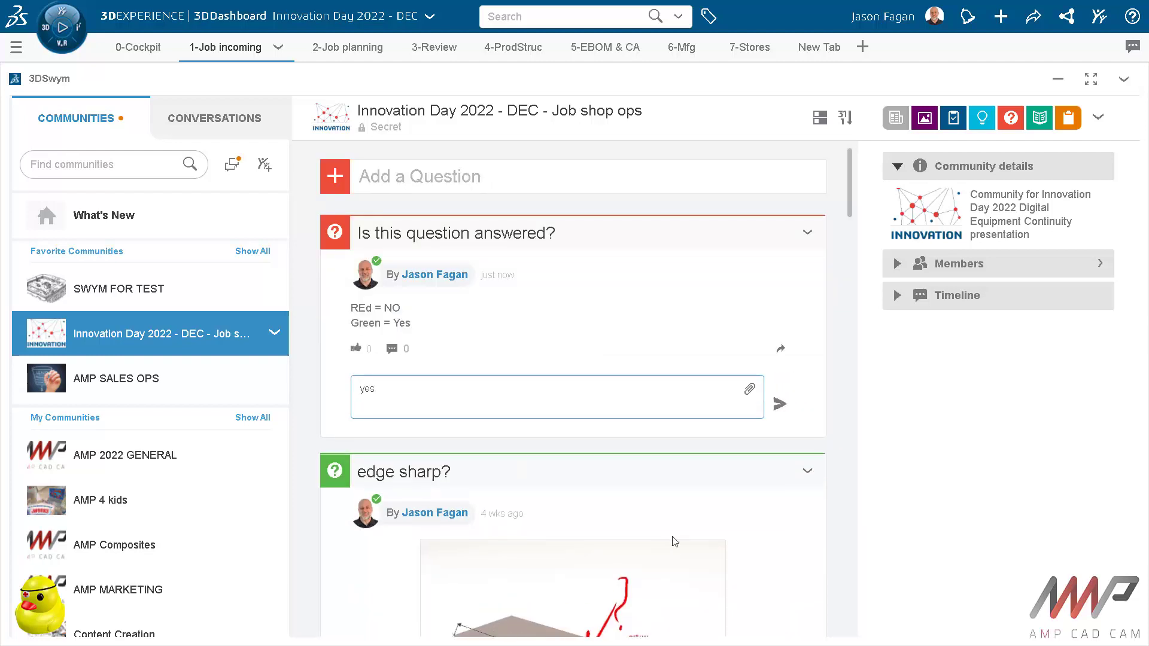
left_click(780, 405)
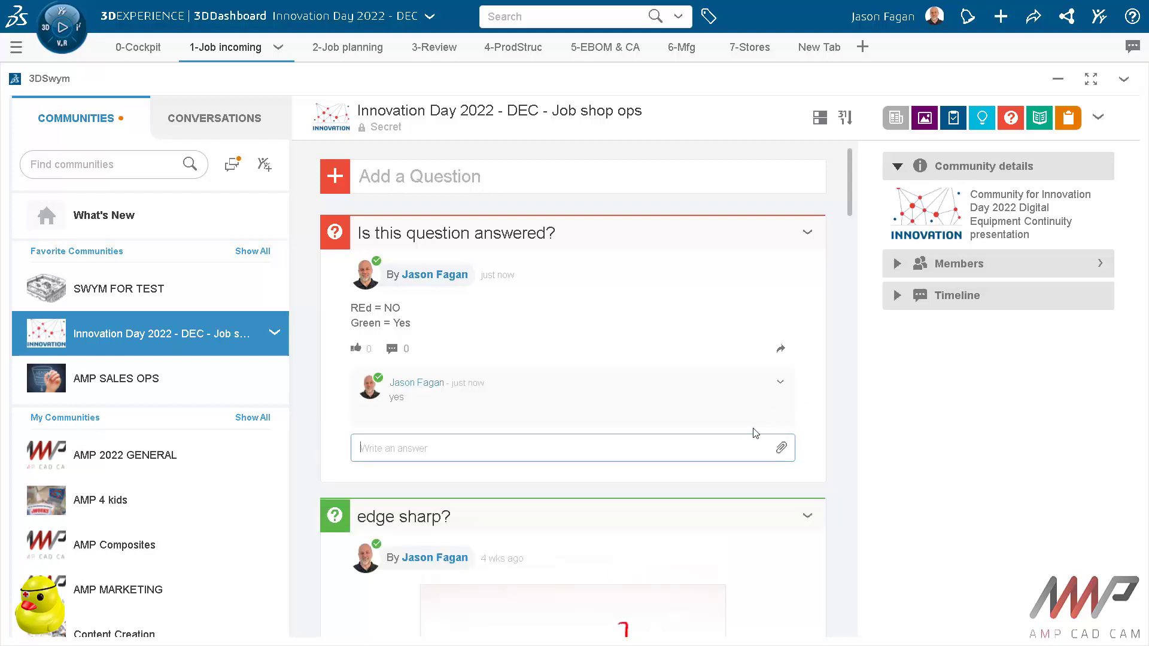
mouse_move(580, 238)
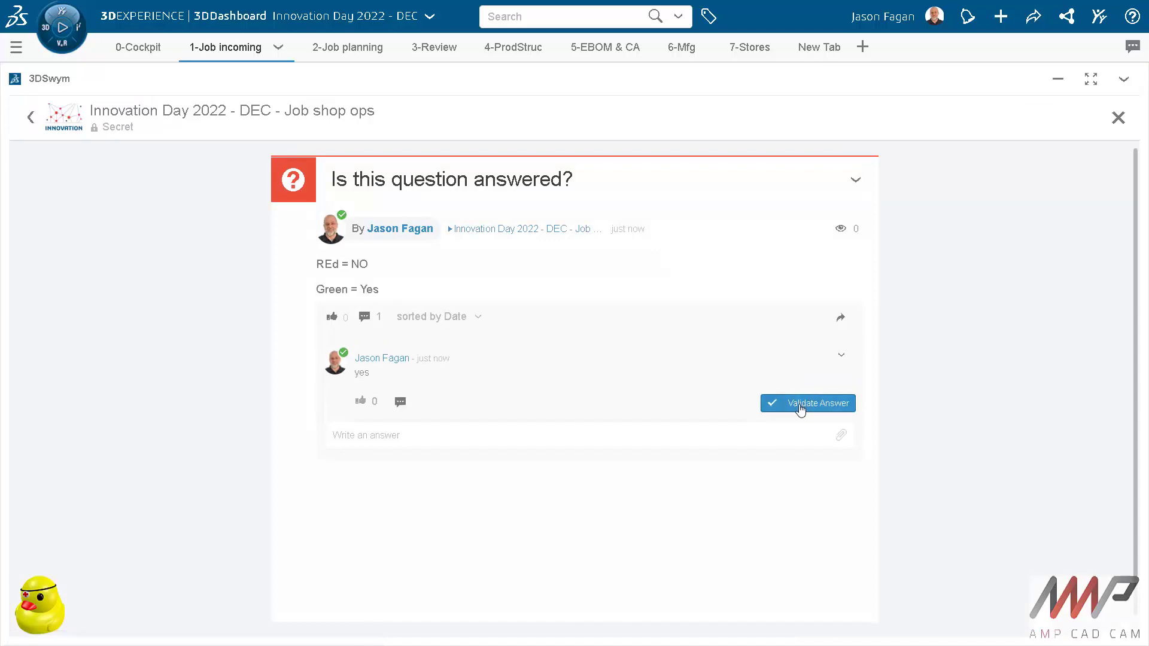
- Validate the 'yes' answer, return to the community feed and begin a Media post
left_click(808, 404)
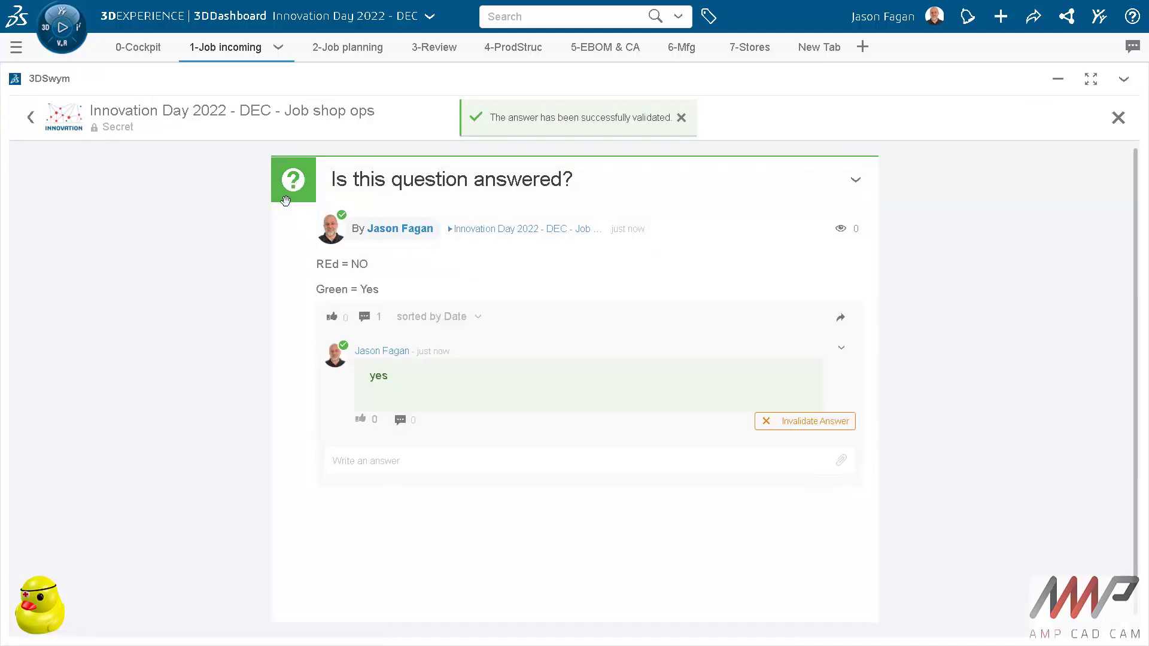
left_click(681, 117)
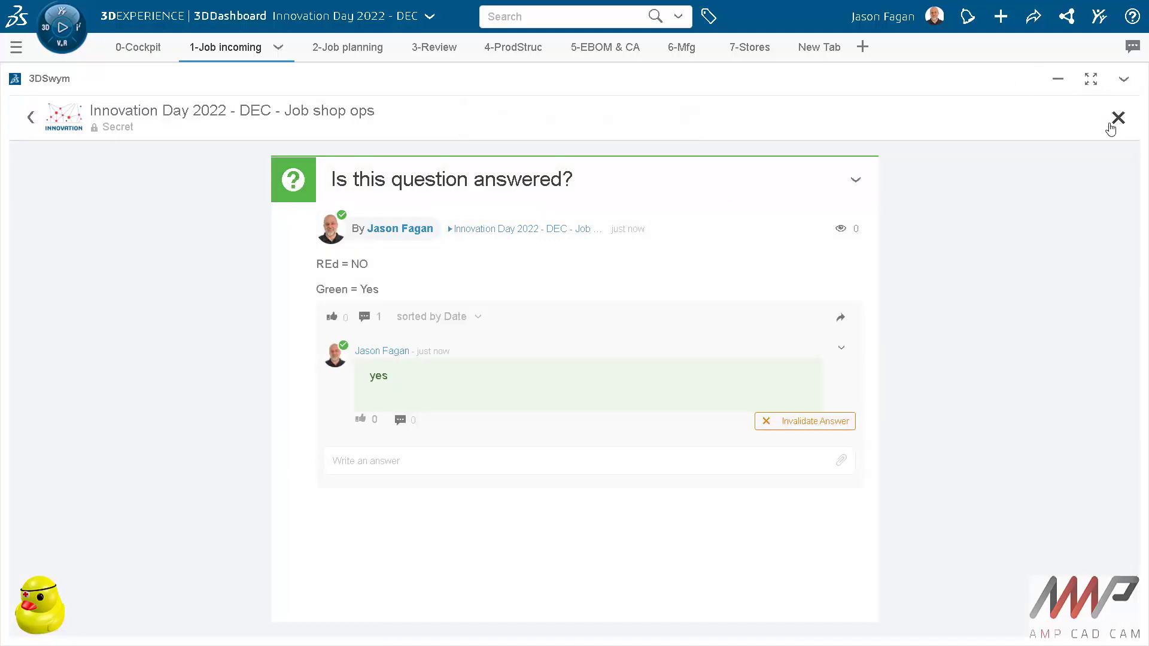
left_click(1118, 117)
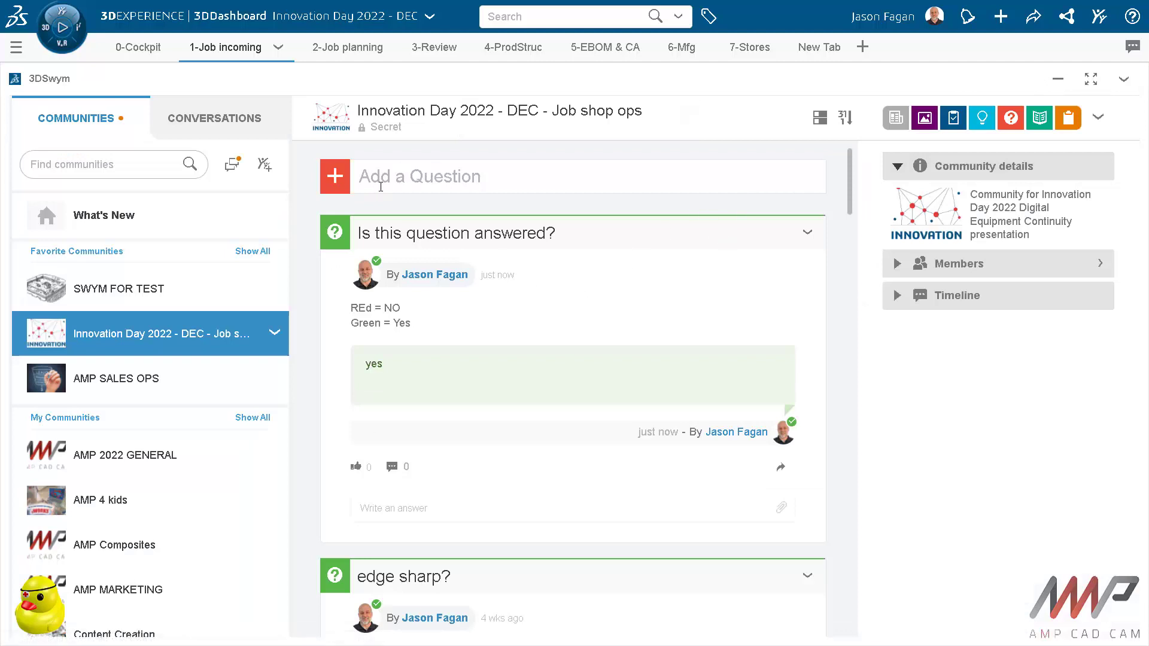
left_click(335, 176)
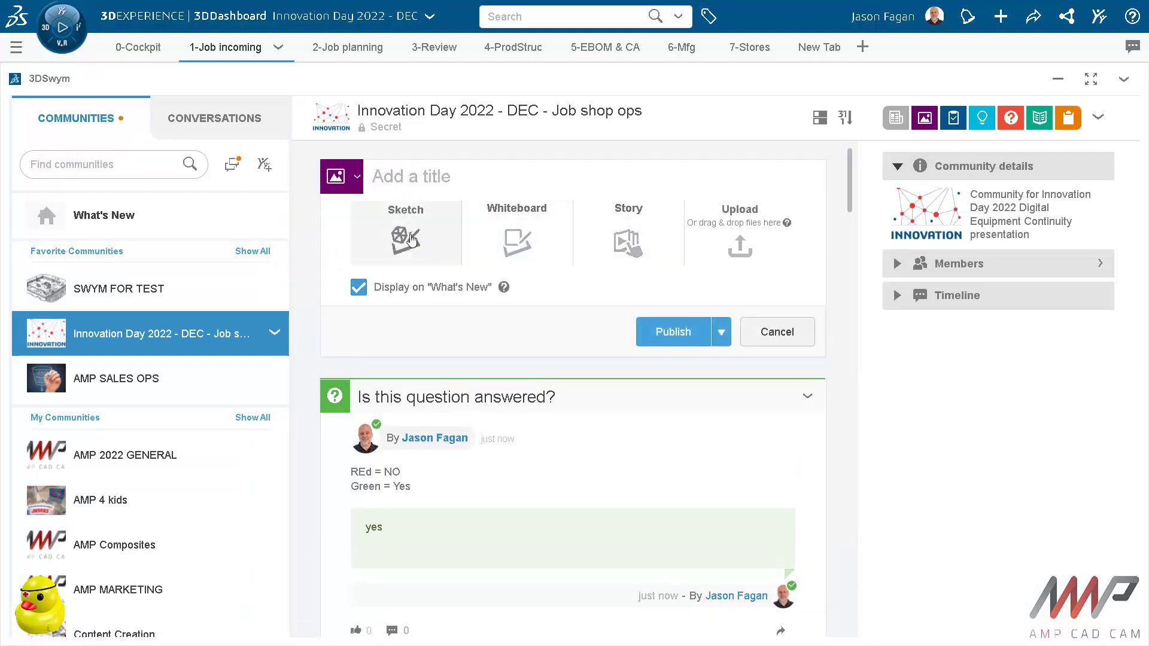
- Create a 3DSketch of two blocks with a yellow arc and bring up Publish to 3DSwym
left_click(405, 238)
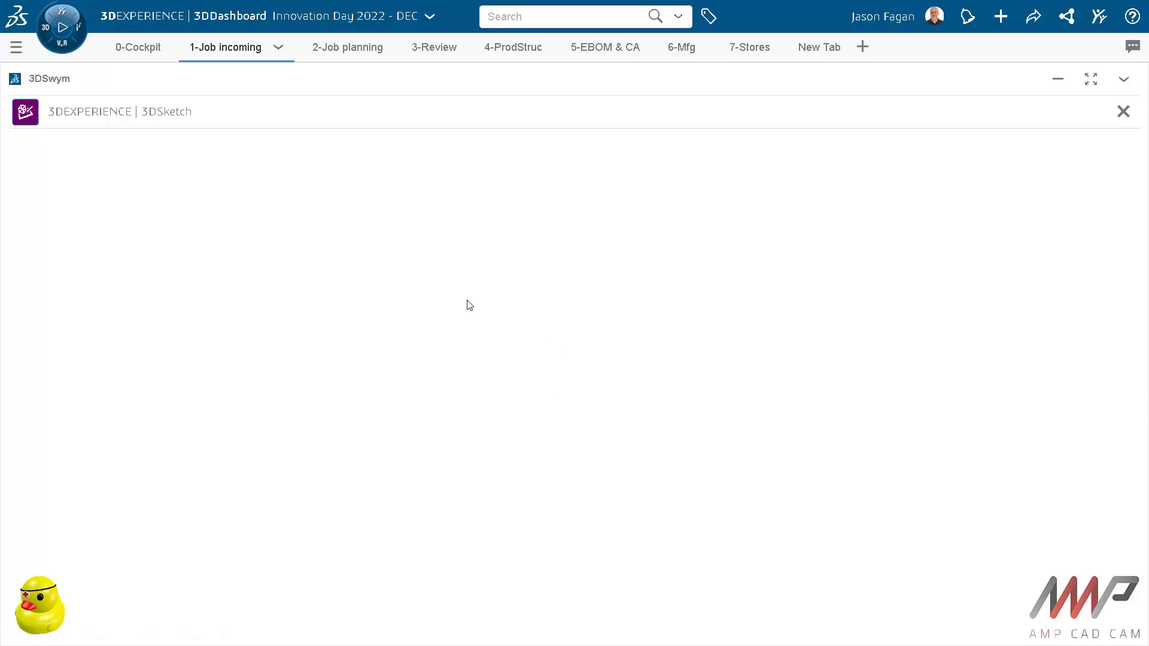
mouse_move(465, 308)
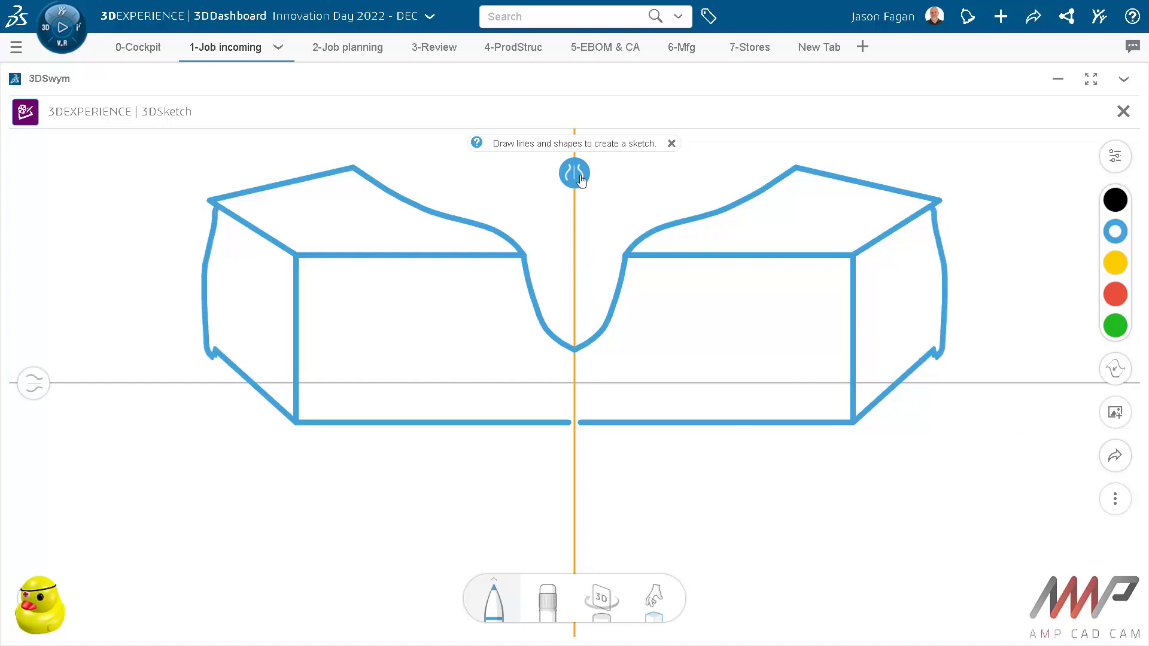
left_click(1116, 263)
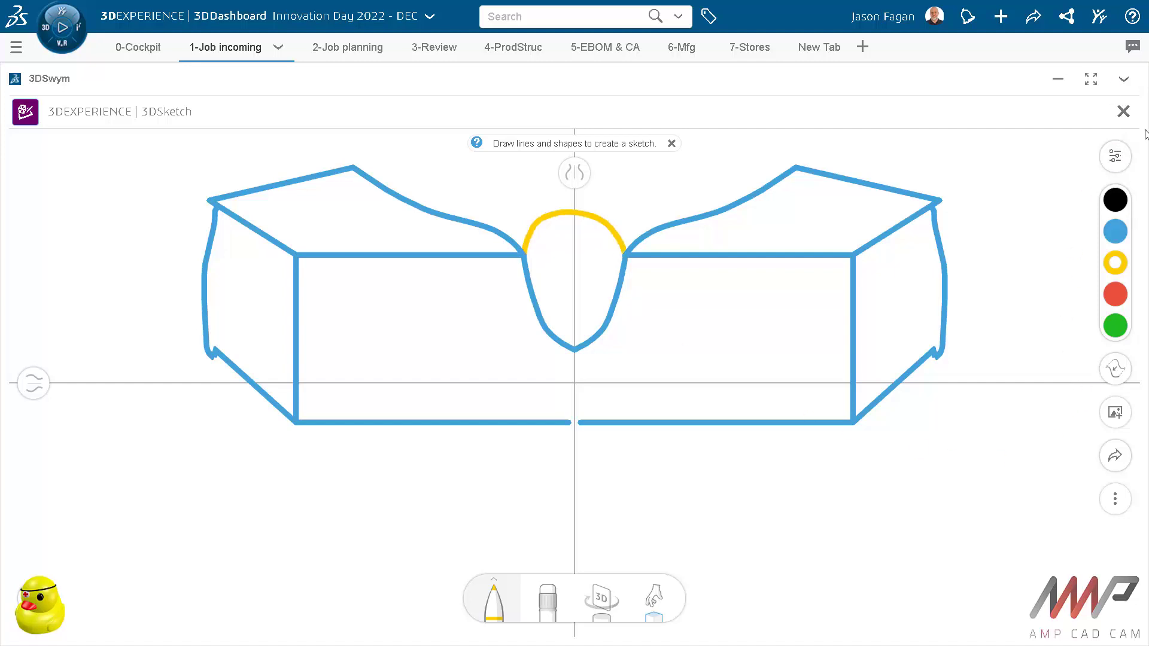
left_click(1116, 456)
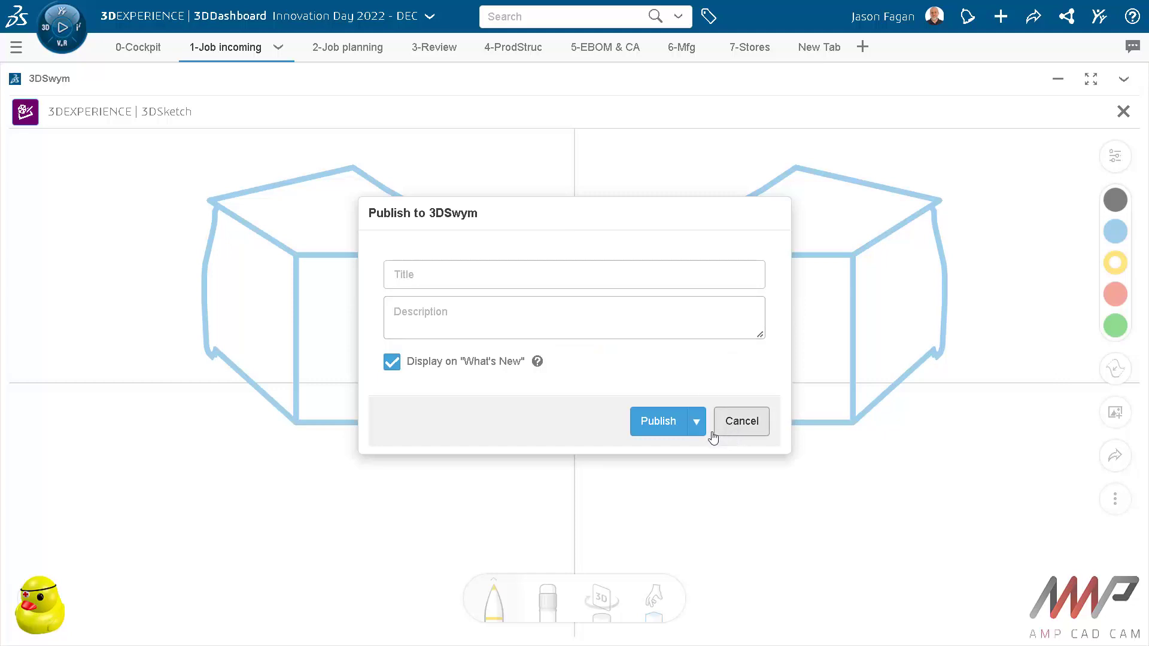
- Publish the sketch titled 'sketchy' to Job shop ops with Display on What's New unchecked
left_click(574, 274)
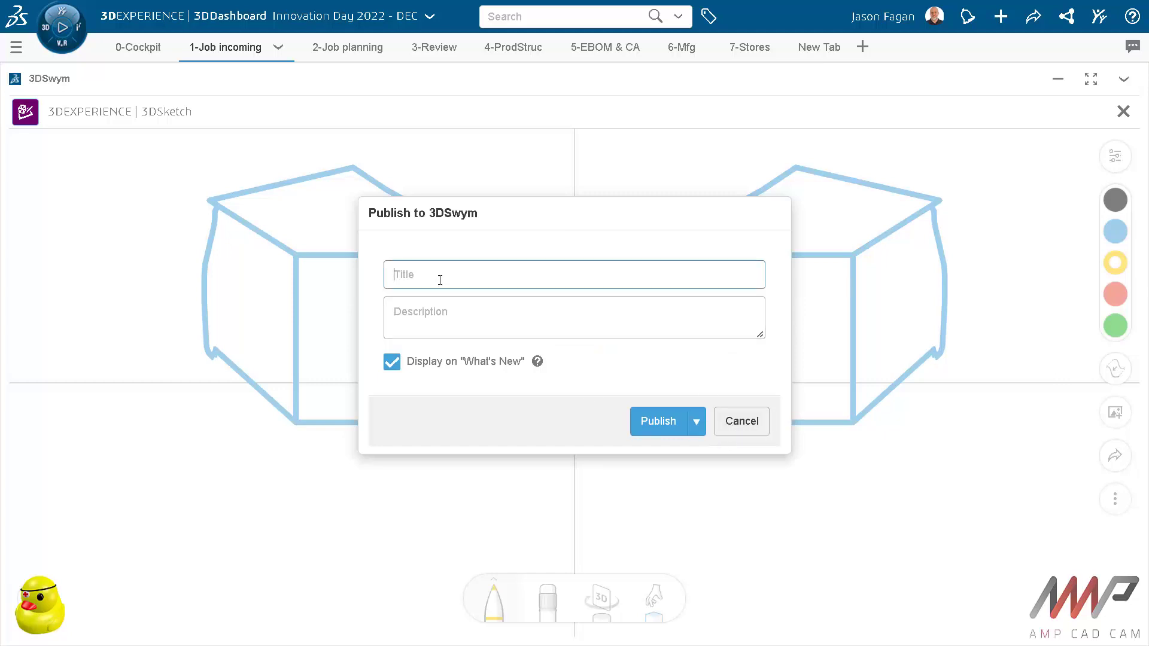
type("sketchy")
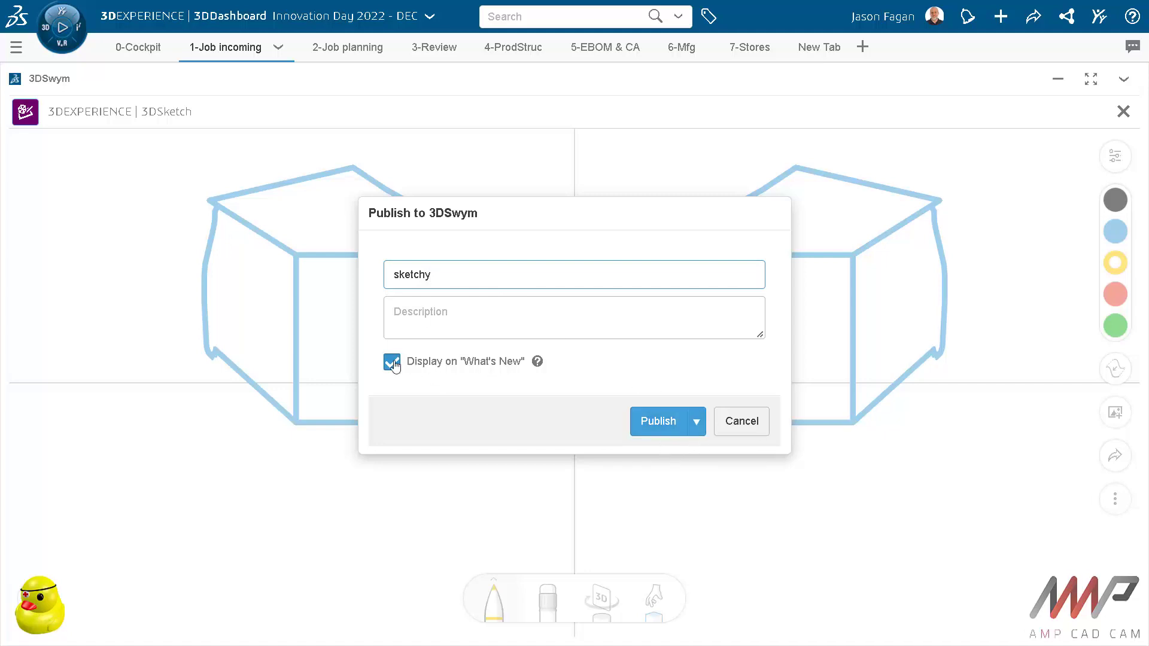
left_click(391, 361)
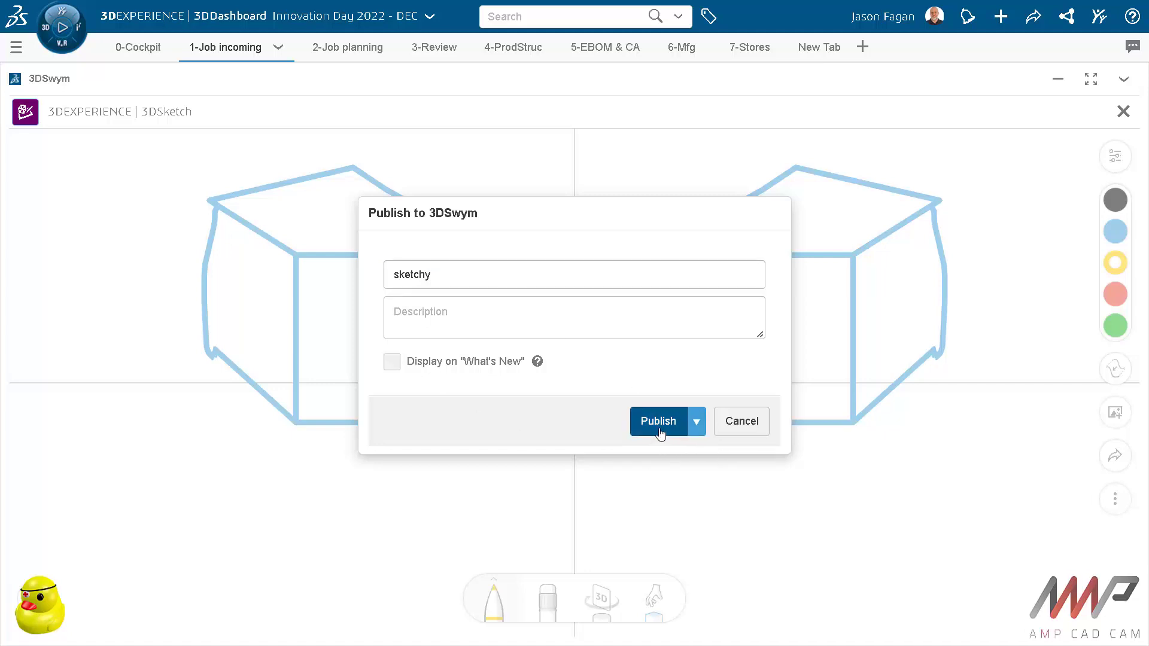
left_click(659, 422)
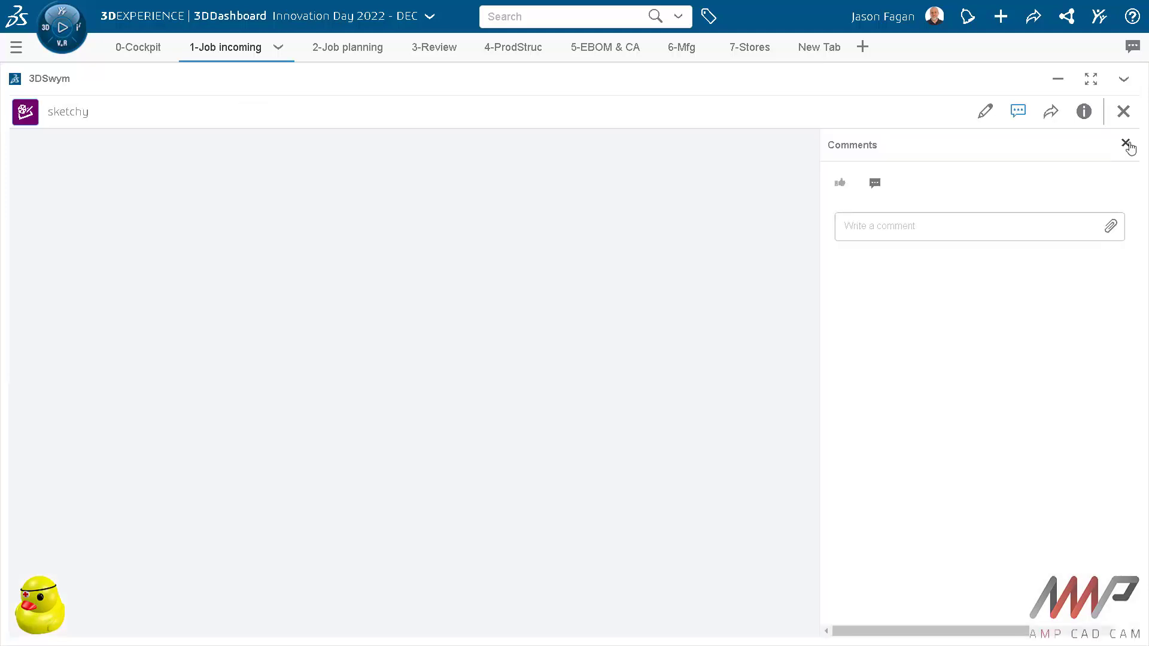
left_click(1123, 144)
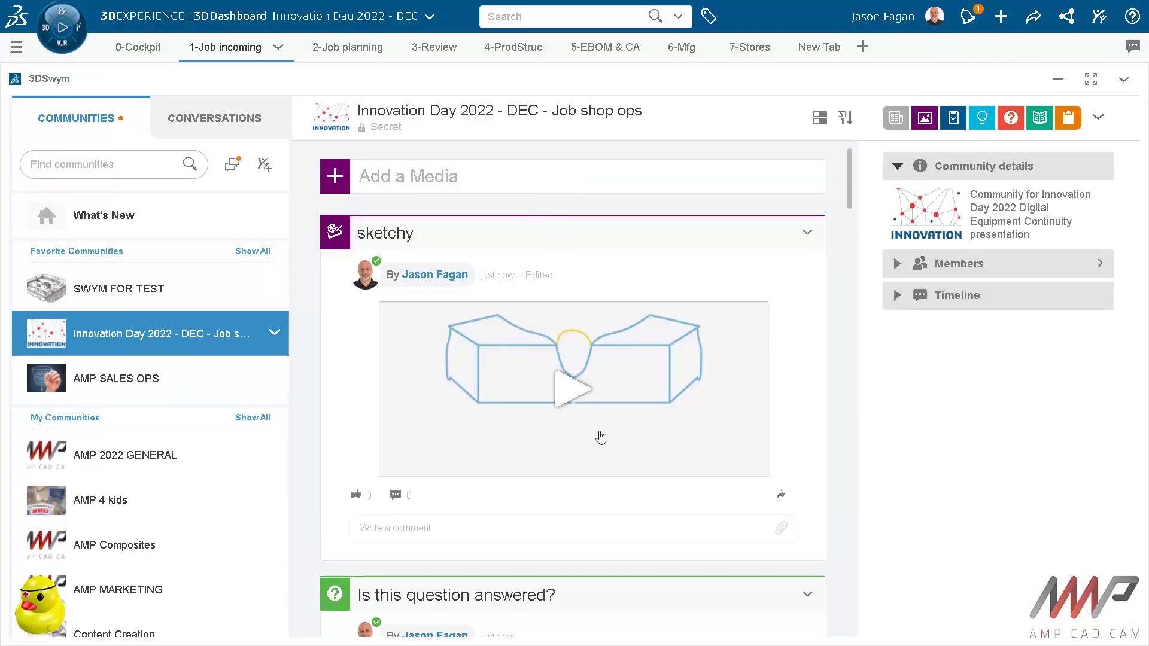
mouse_move(802, 209)
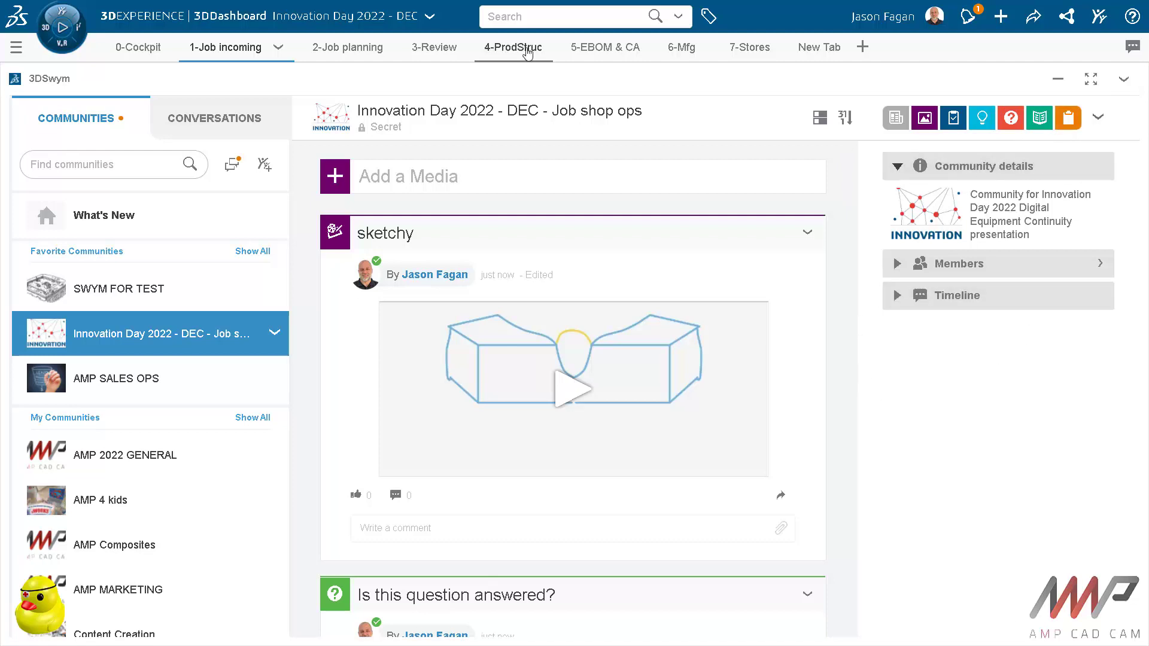
- Go to the 4-ProdStruc tab and select Gear_plastic in the GearBox1 structure
left_click(513, 48)
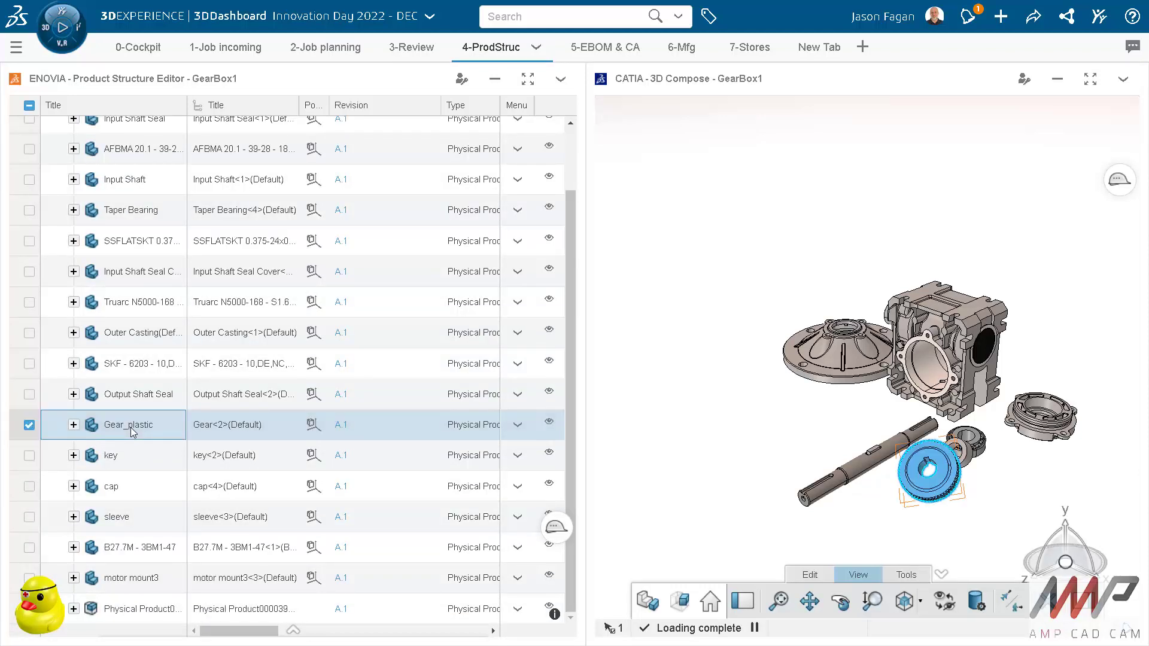
mouse_move(142, 425)
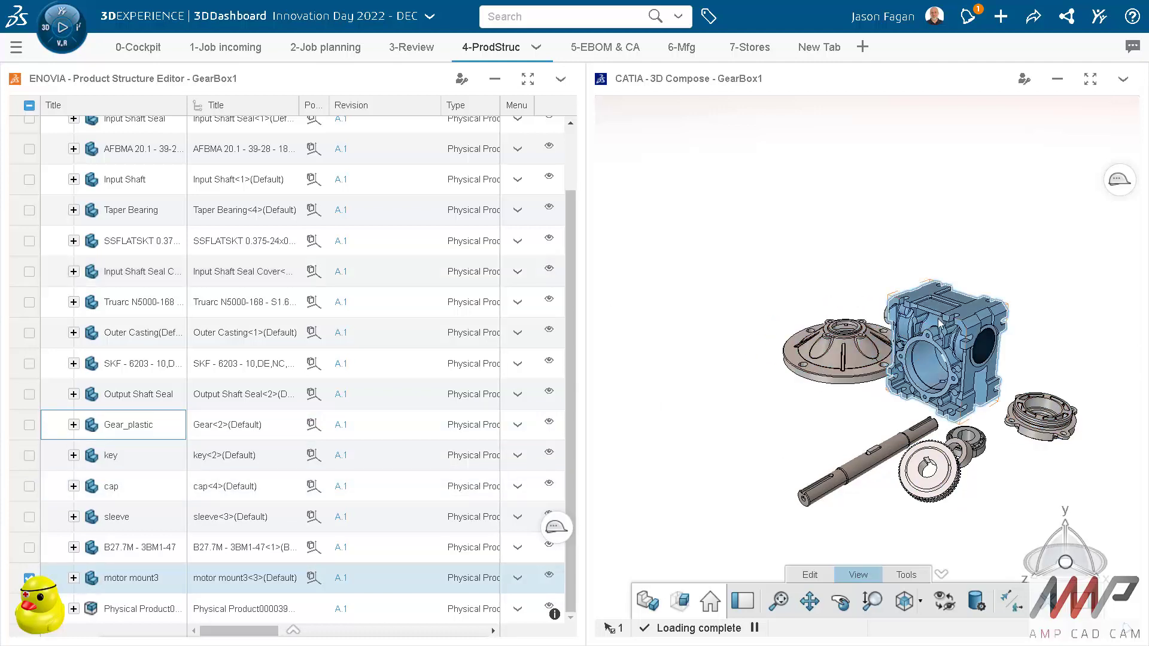
left_click(29, 333)
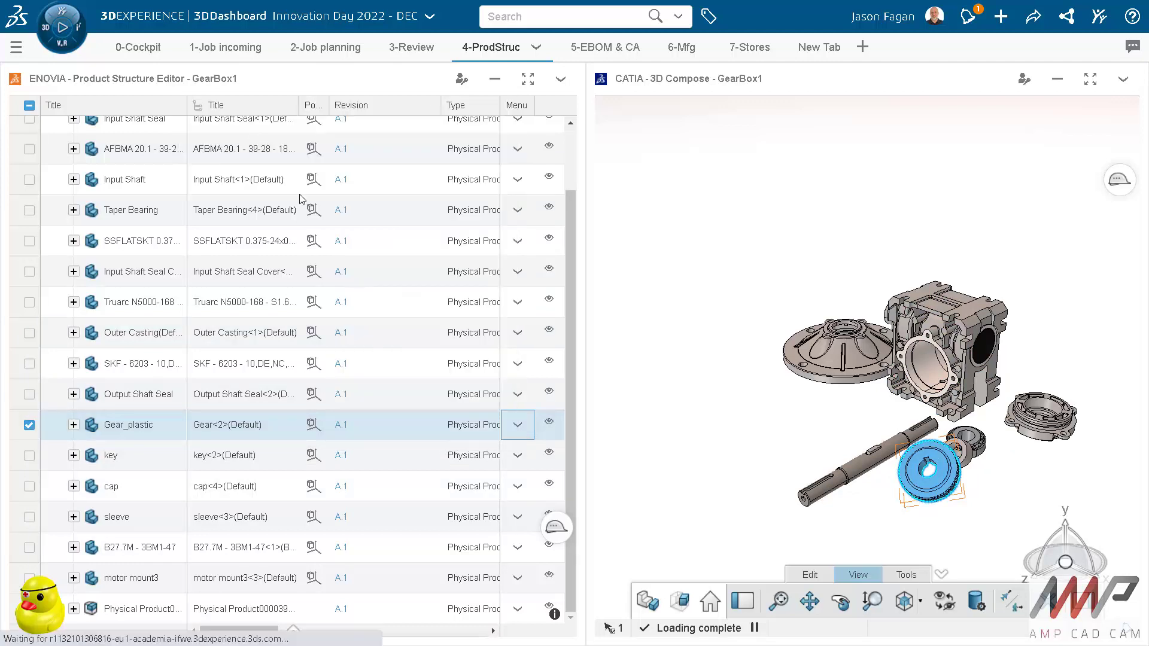
mouse_move(477, 318)
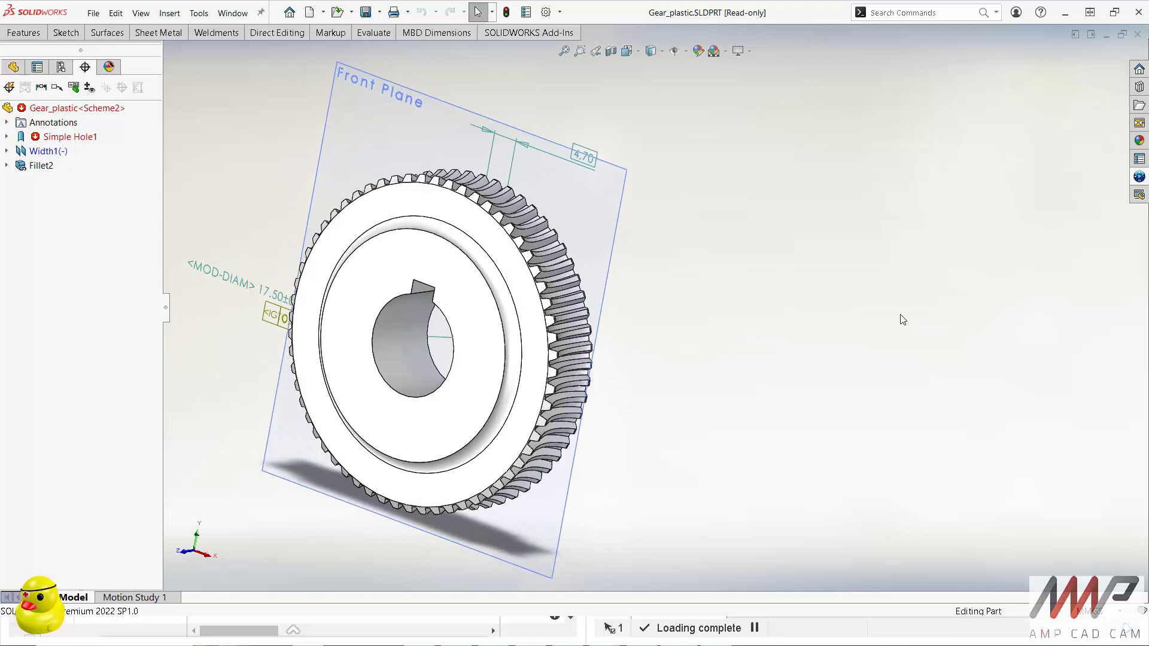
mouse_move(1139, 177)
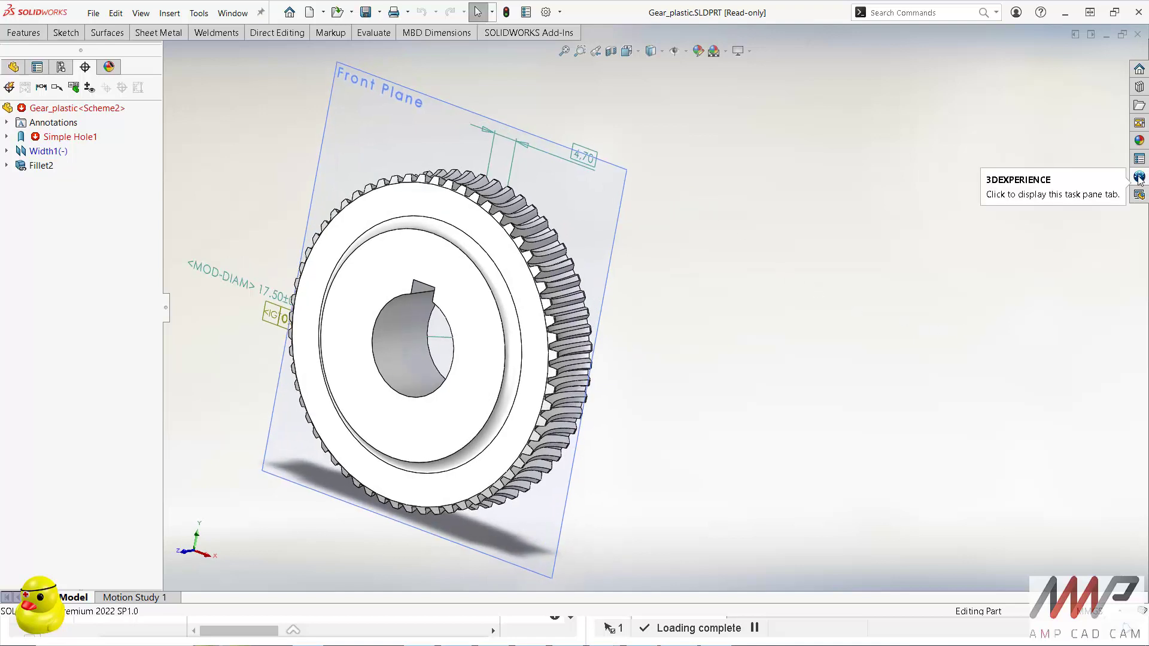
- Show the 3DEXPERIENCE pane for Gear_plastic and view its Maturity states, cancelling at In Work A.1
left_click(1138, 177)
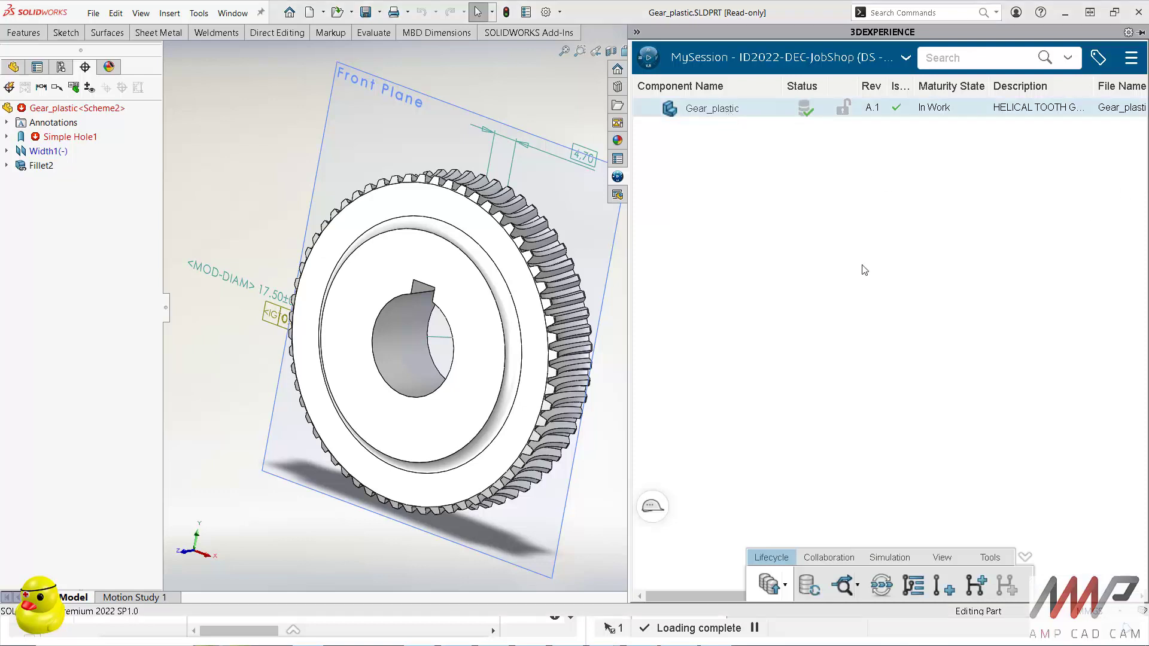
mouse_move(630, 335)
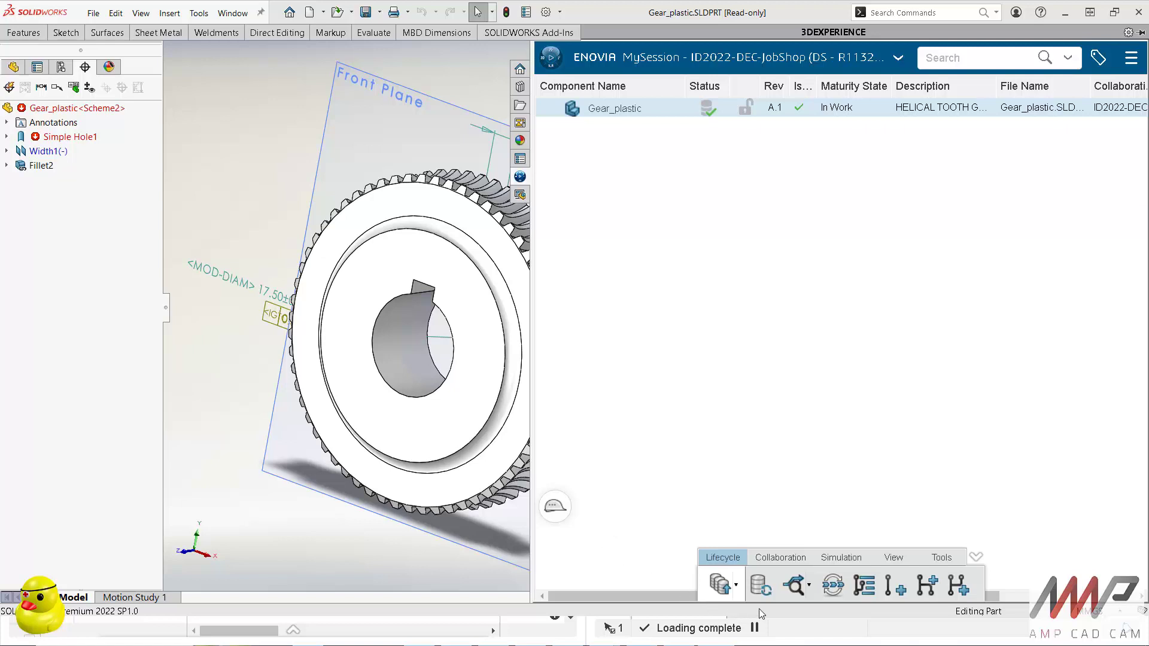
left_click(795, 587)
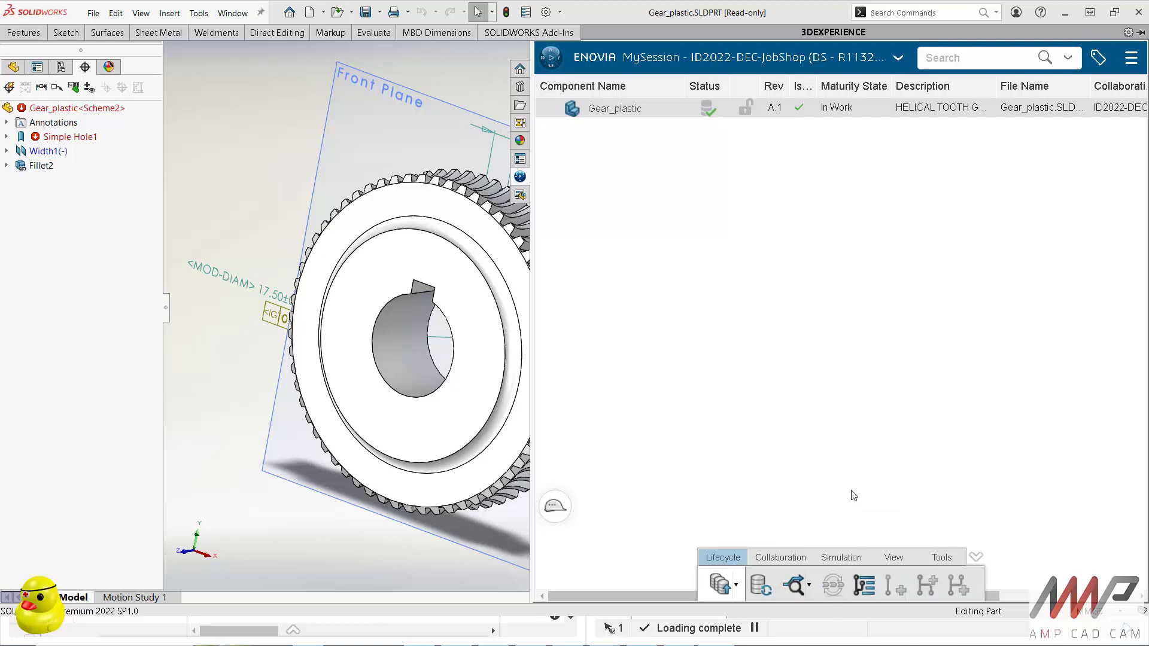
left_click(721, 586)
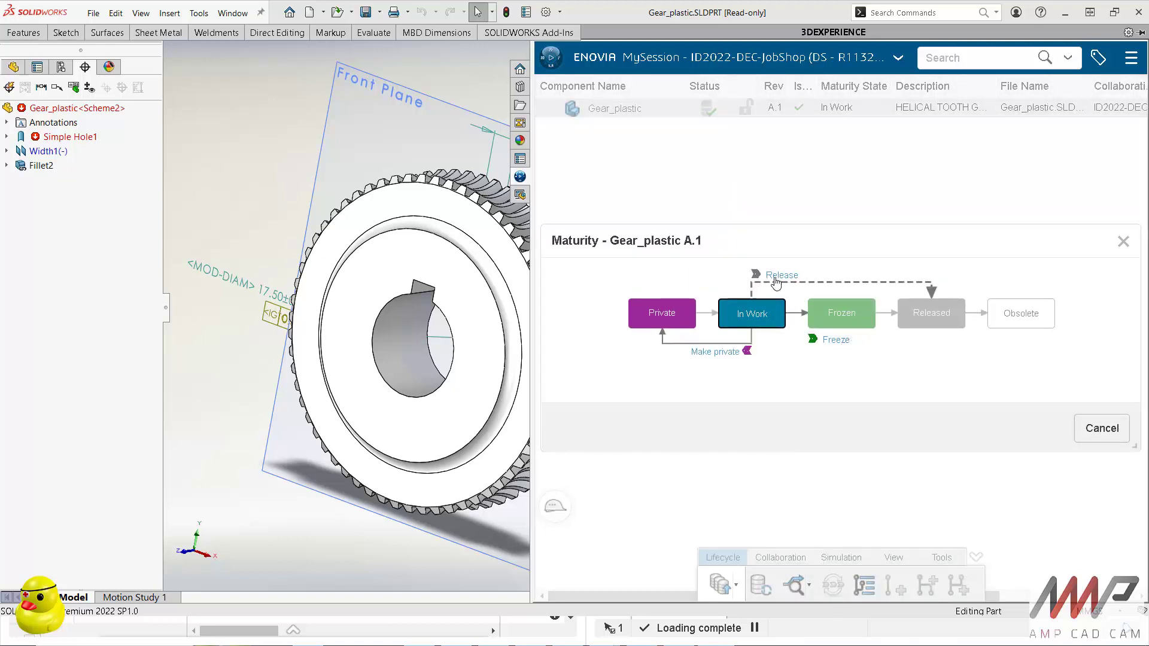
mouse_move(1084, 447)
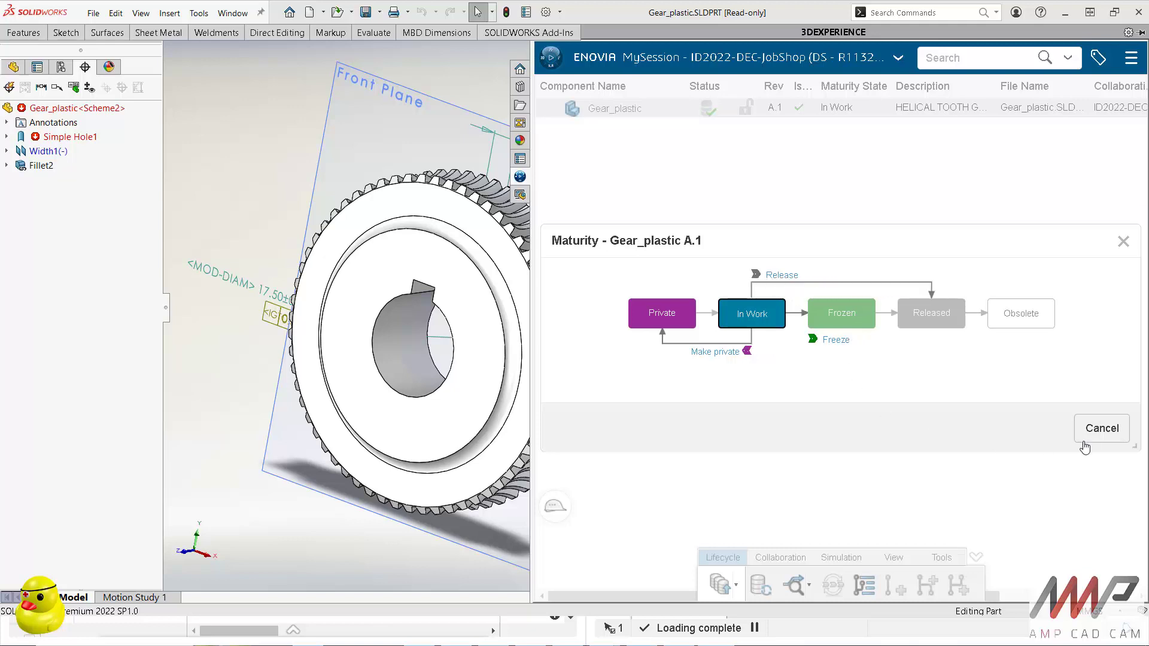
left_click(1102, 428)
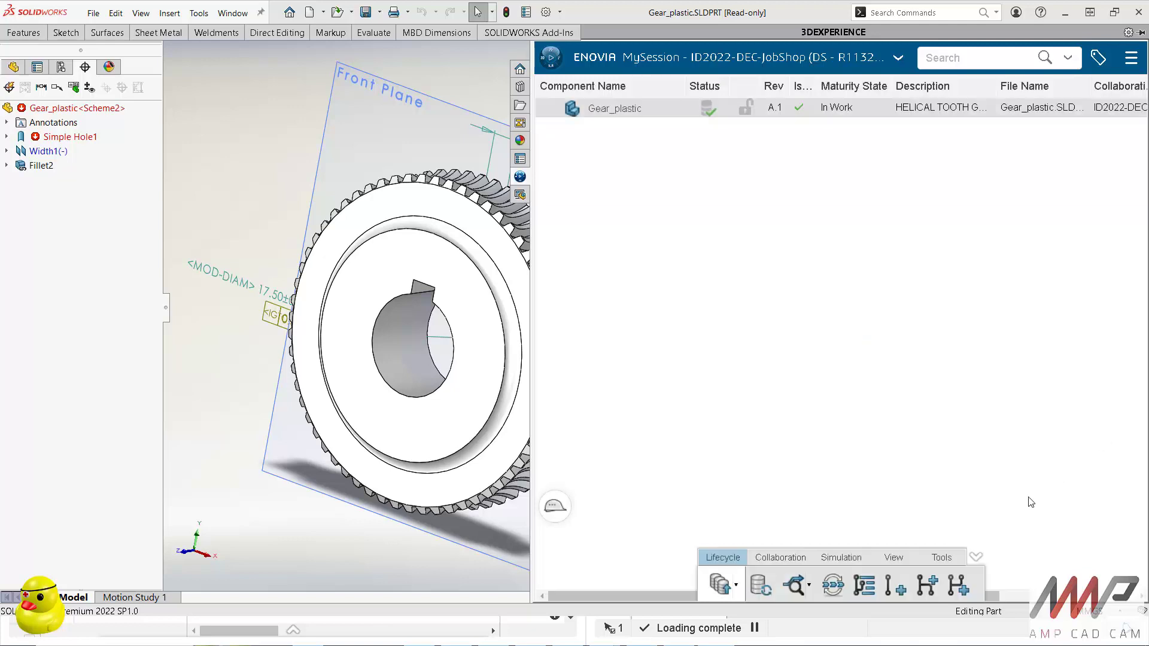
mouse_move(785, 567)
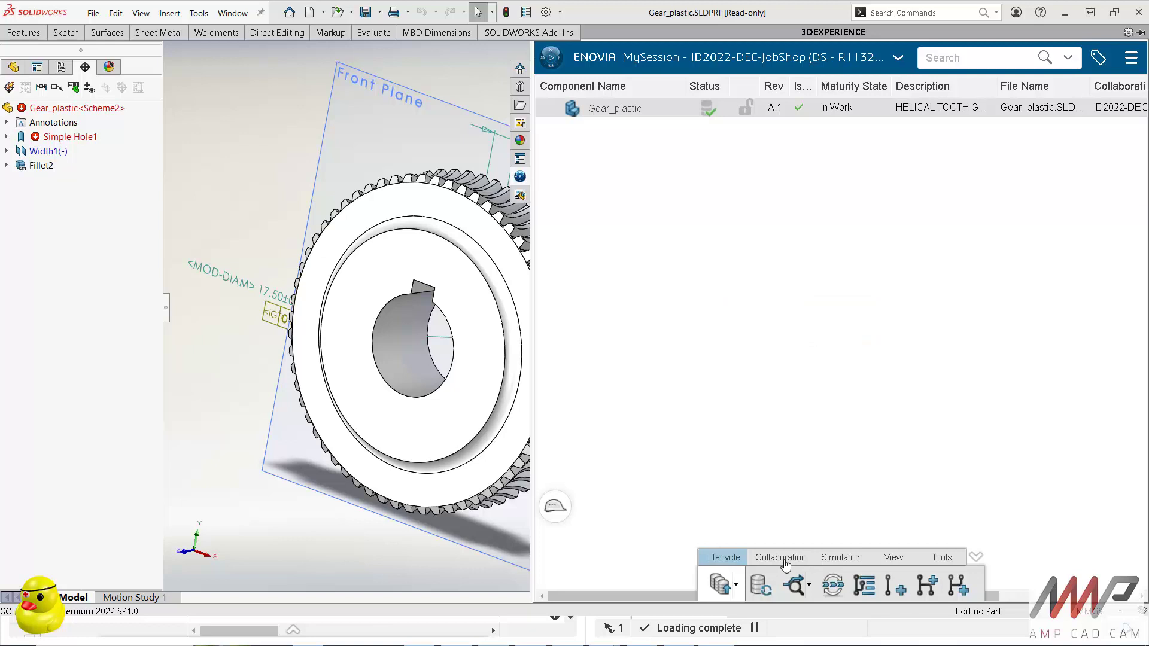
mouse_move(901, 592)
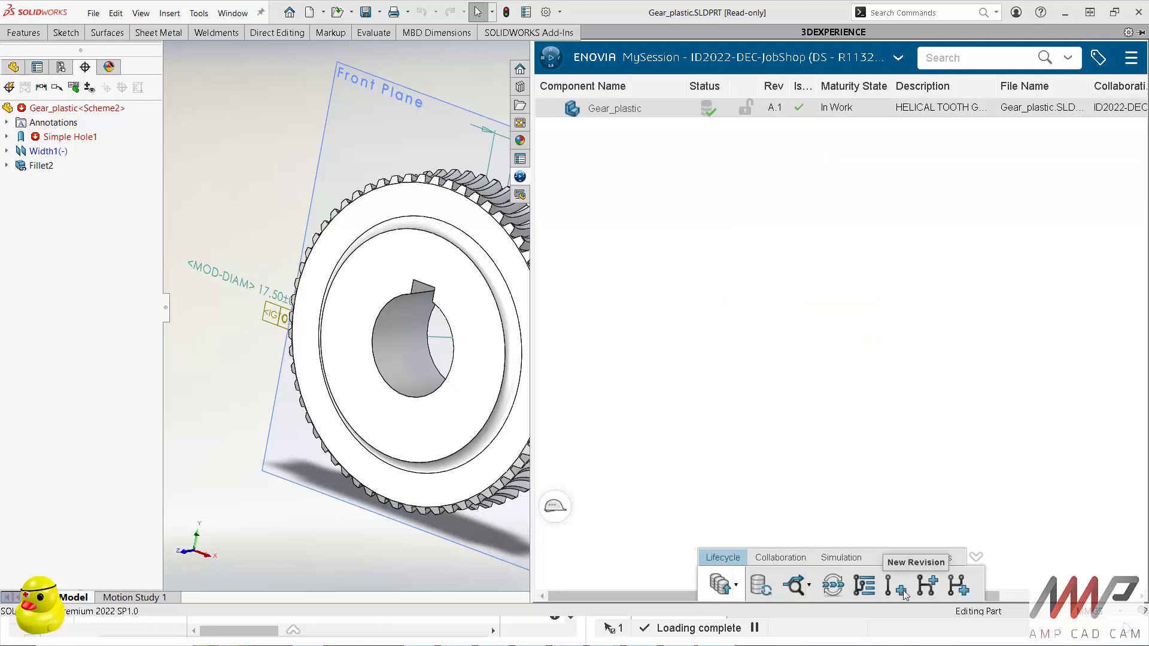
mouse_move(930, 588)
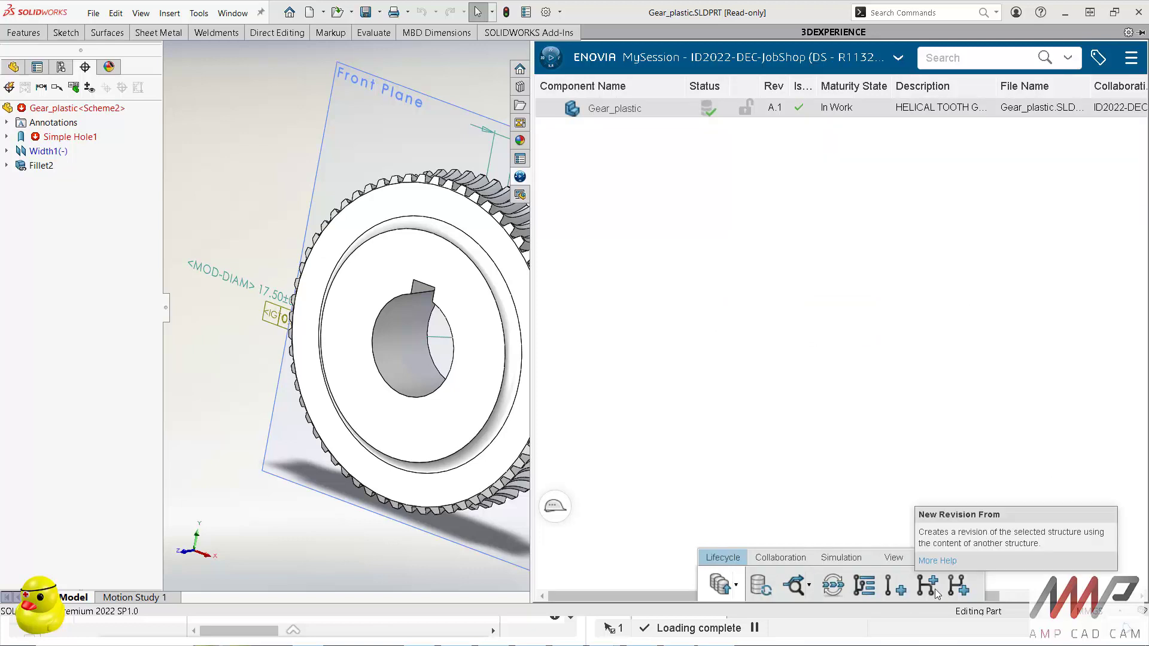
mouse_move(961, 592)
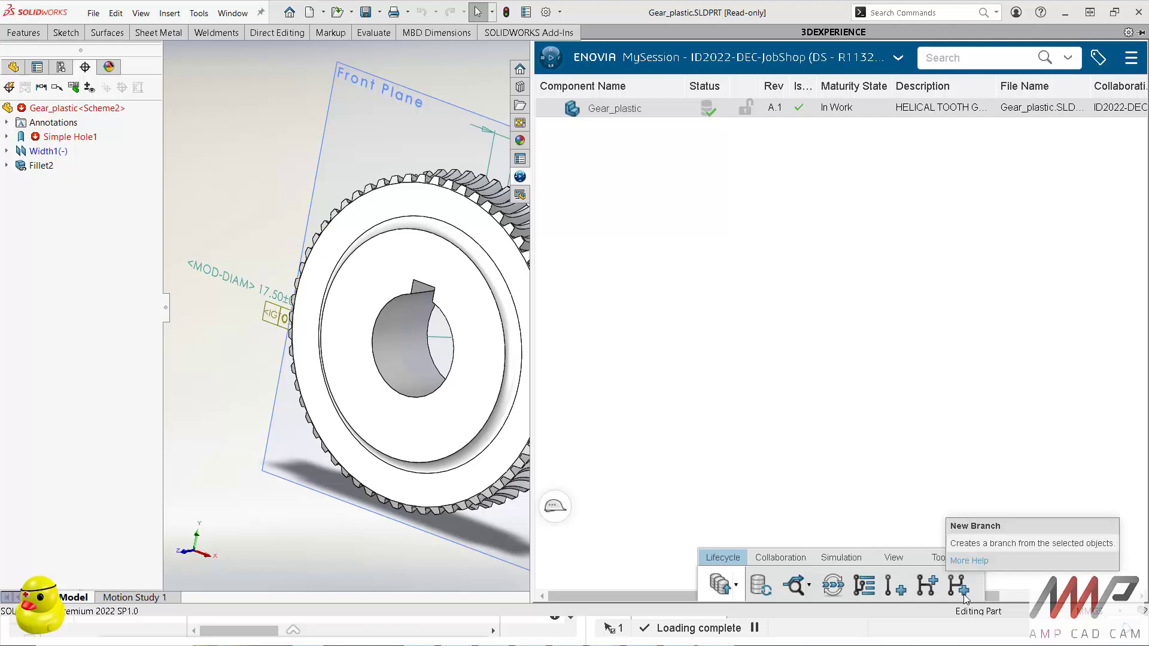
mouse_move(773, 565)
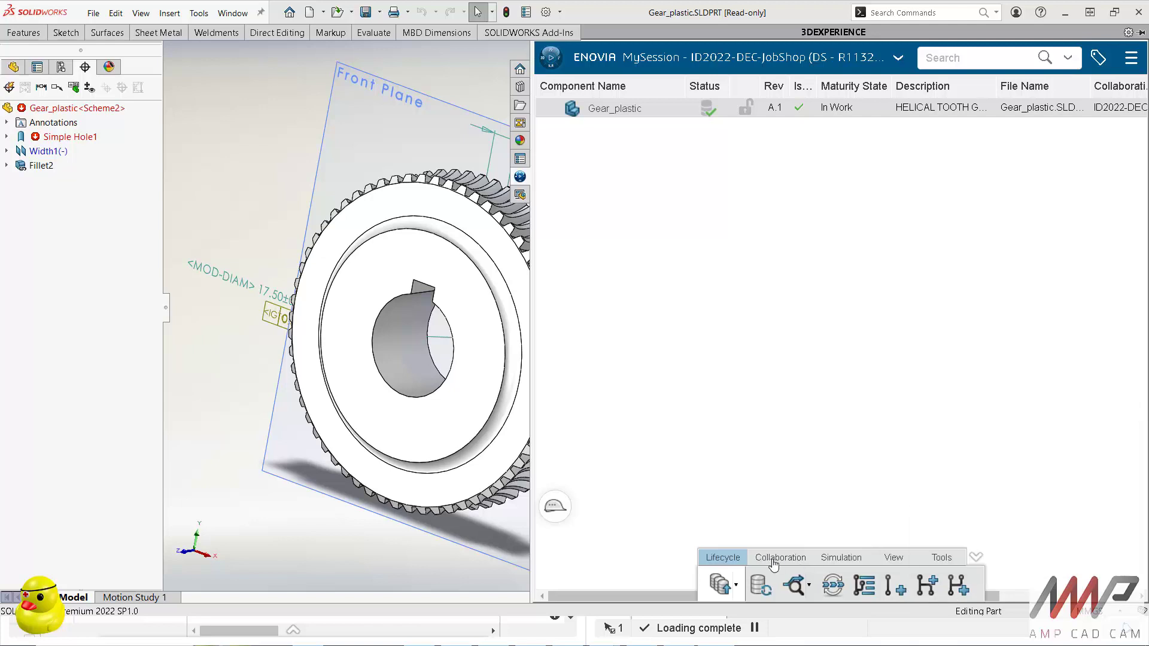
- Show the Collaboration tools and Properties form for Gear_plastic
left_click(780, 557)
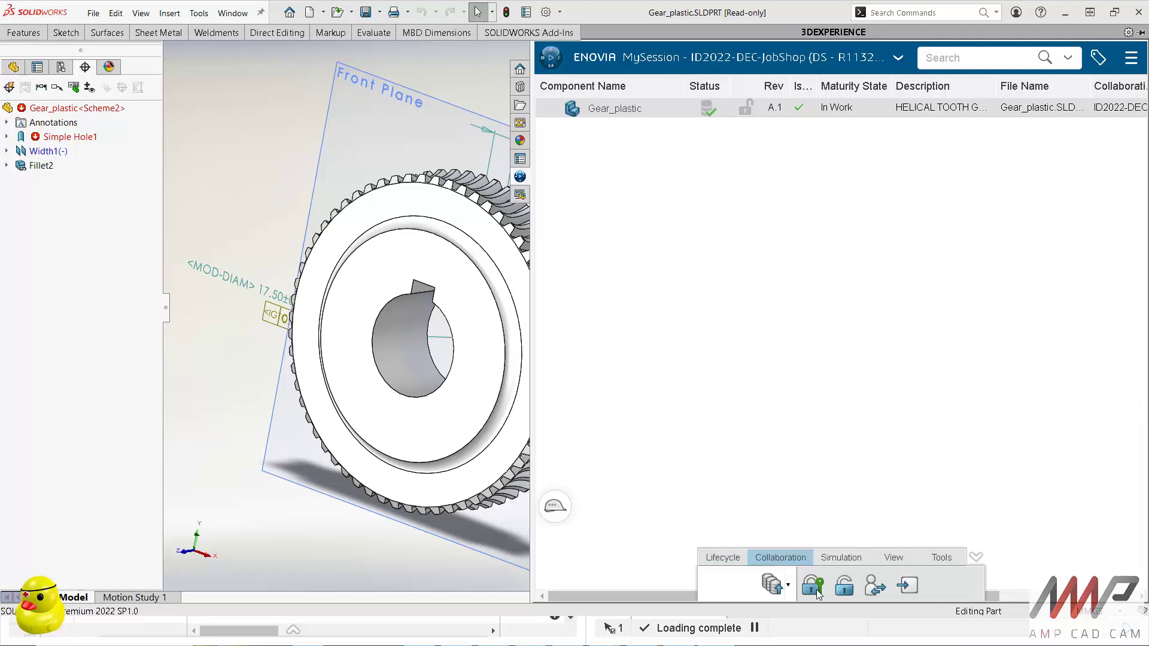
mouse_move(813, 587)
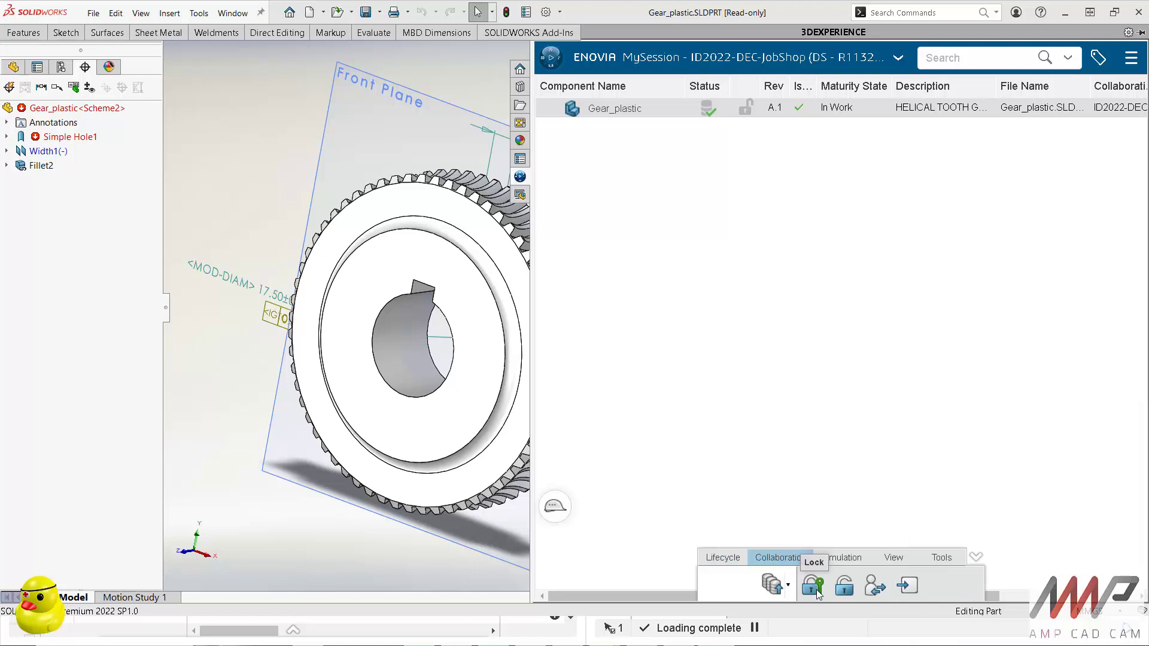
left_click(893, 557)
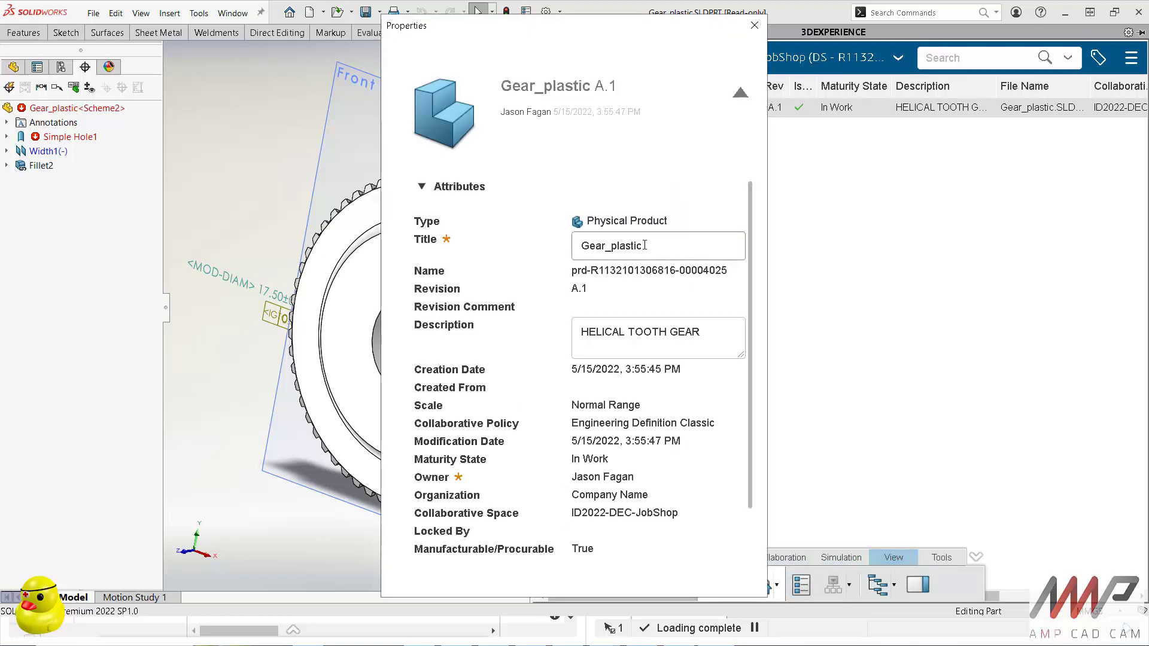
- Expand Gear_plastic's CAD Item and XCAD Extension details, then close its Properties form
scroll("down", 3)
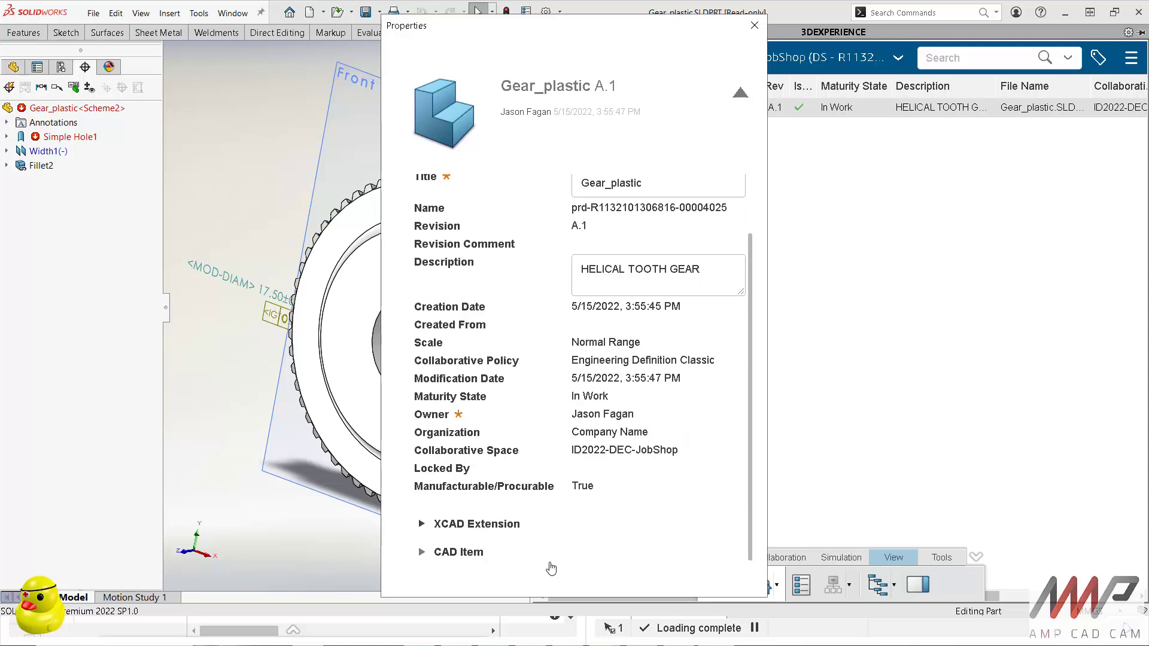
left_click(421, 551)
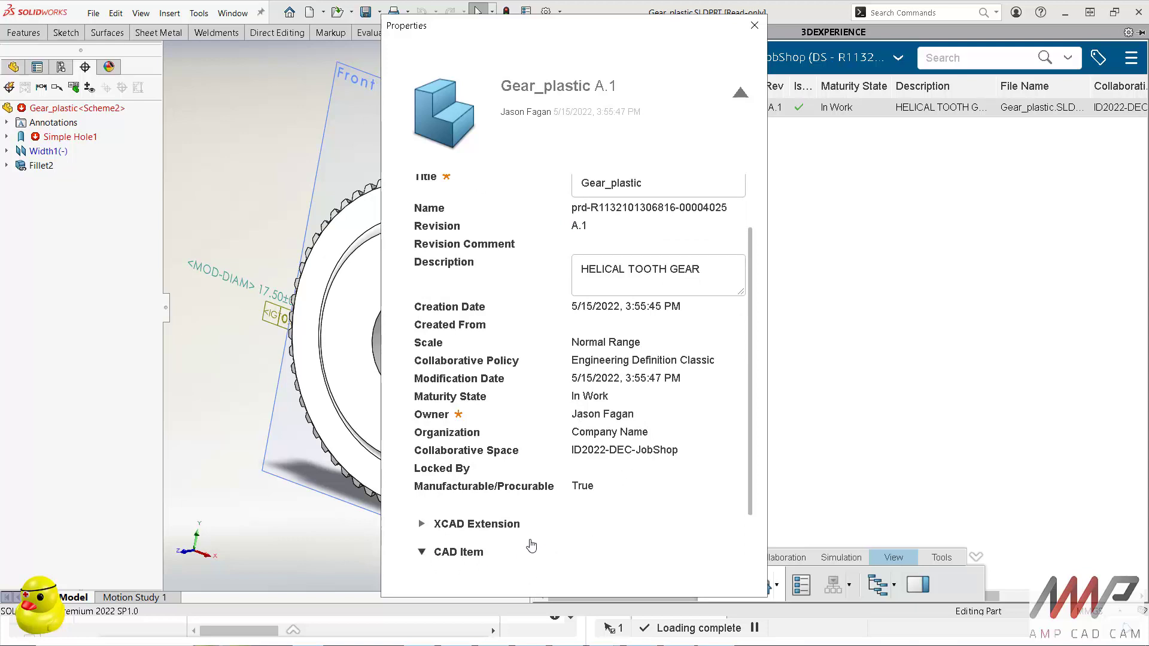
scroll("down", 3)
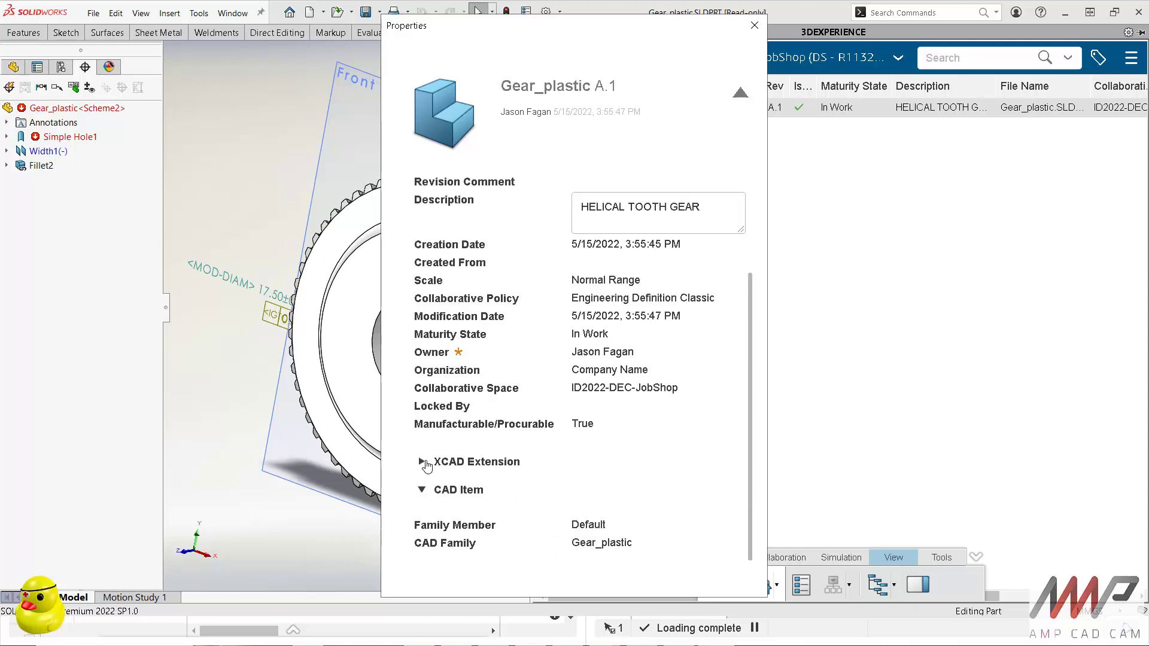
left_click(422, 462)
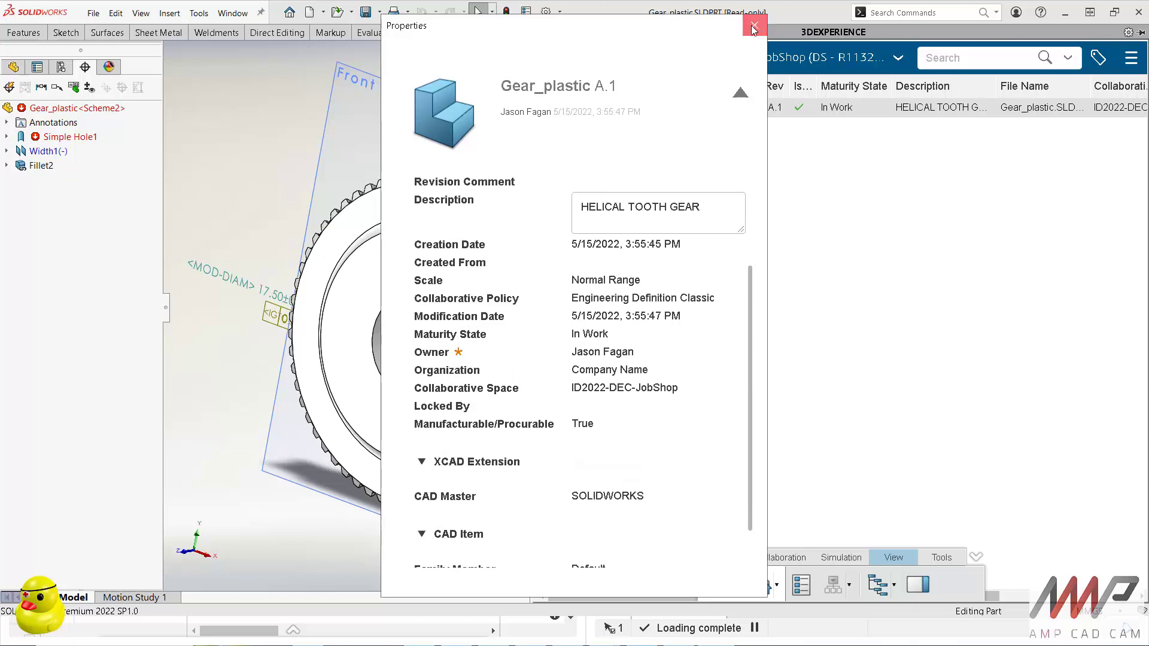
left_click(753, 23)
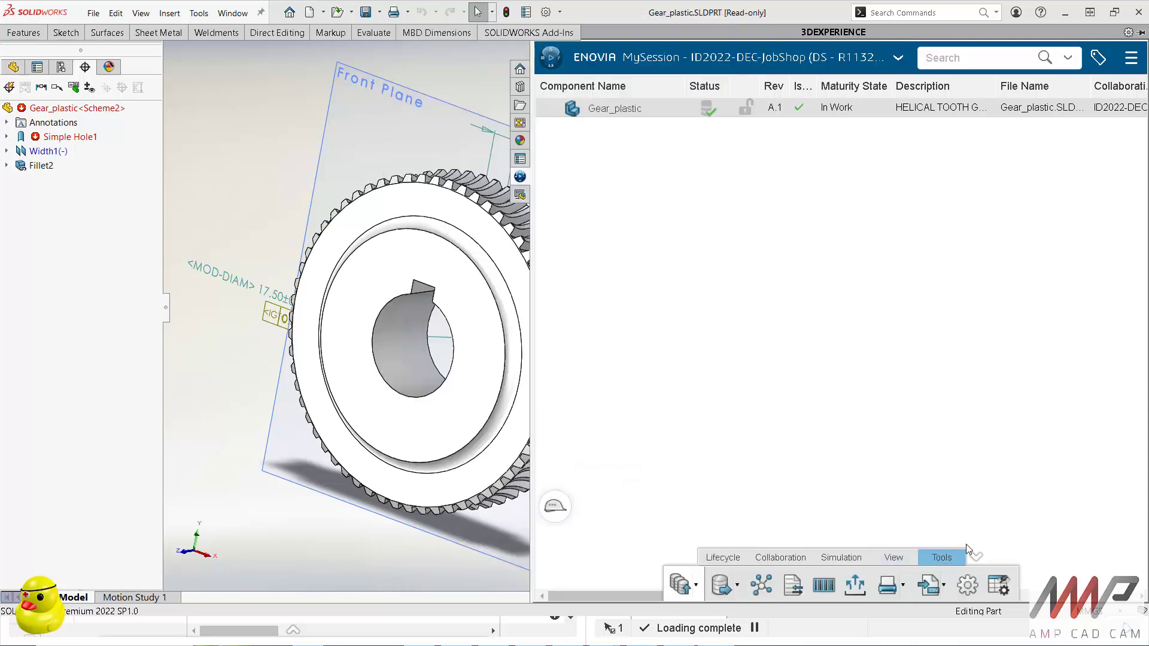
mouse_move(855, 586)
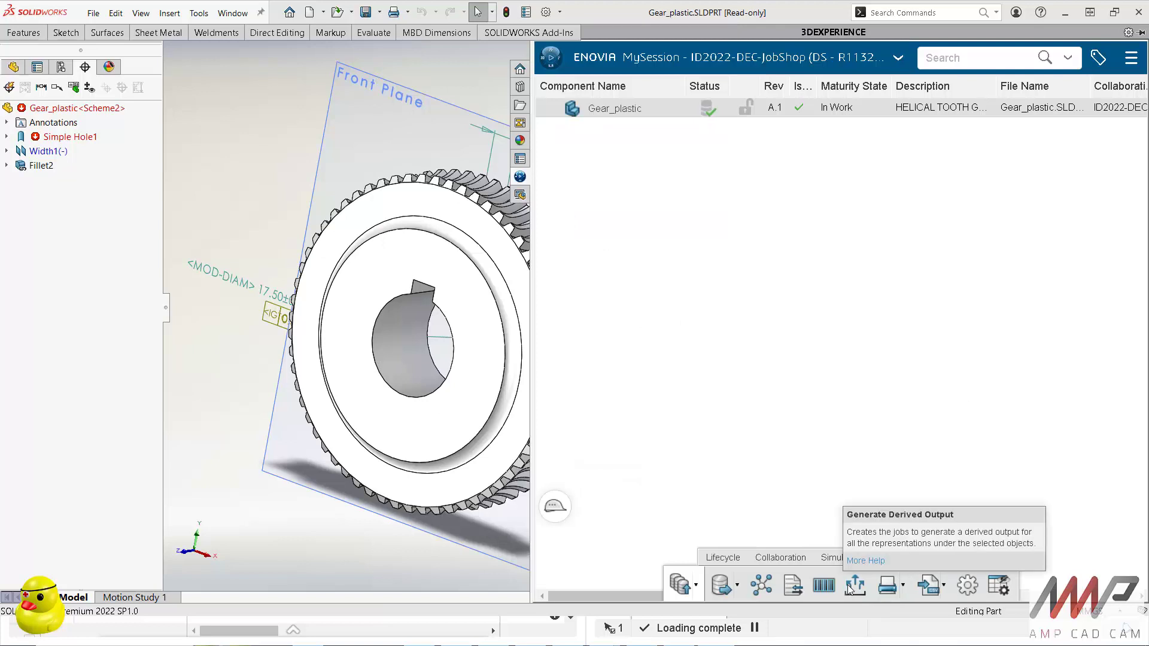
mouse_move(887, 589)
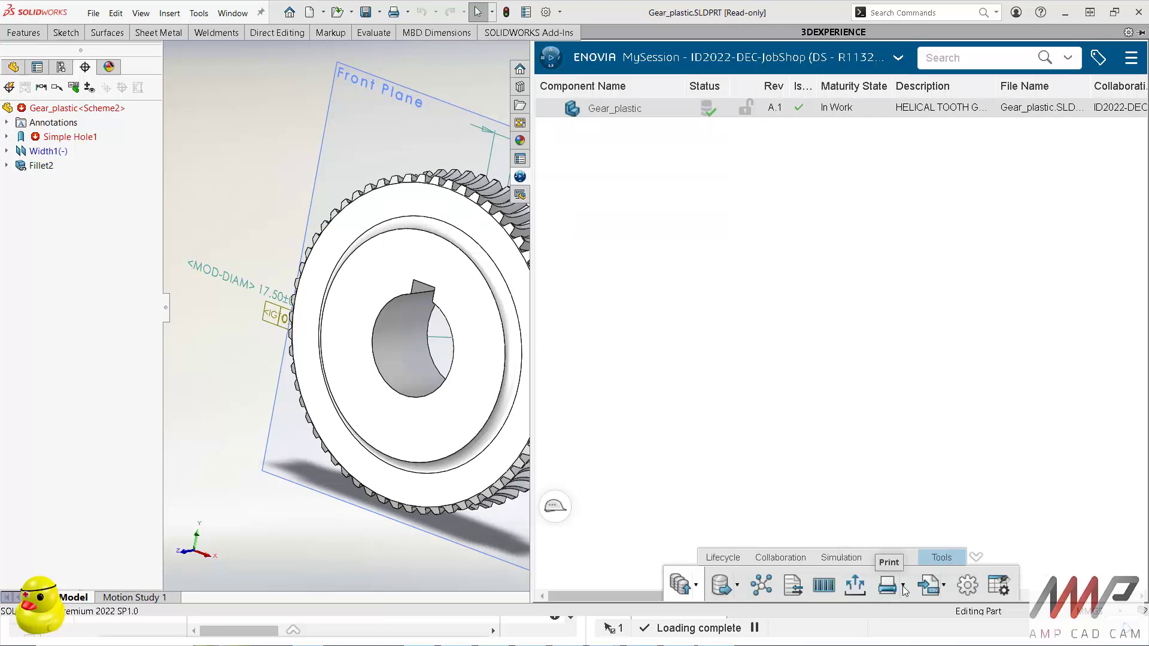
- Show the ENOVIA Relations graph for Gear_plastic from the Tools action bar
left_click(903, 586)
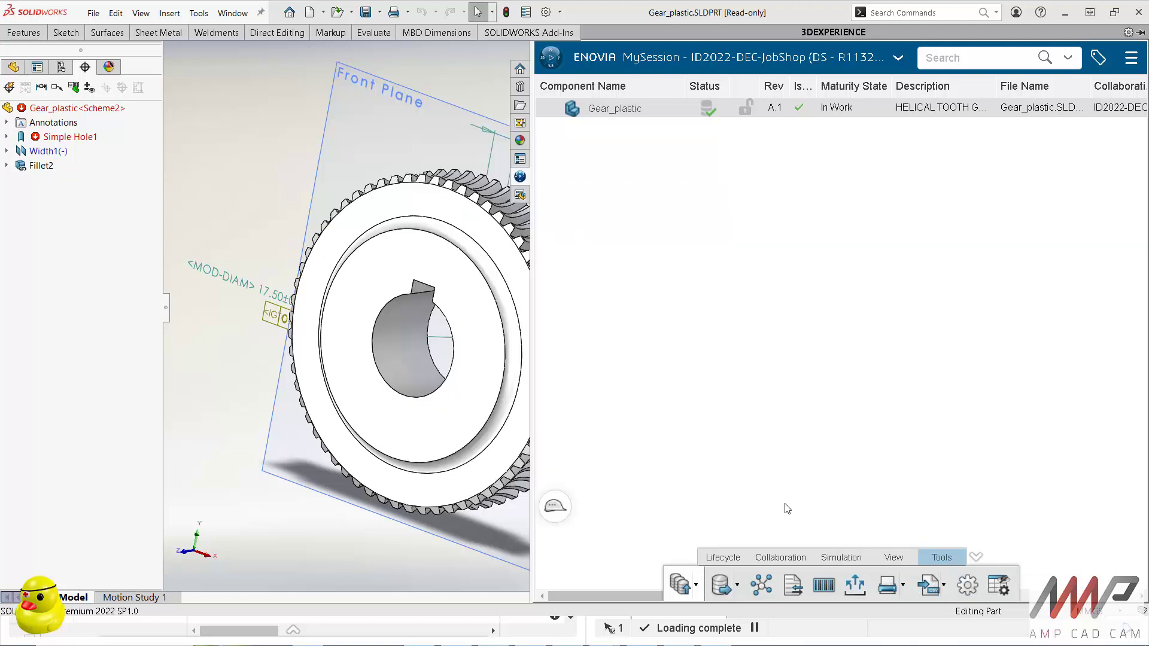
mouse_move(823, 588)
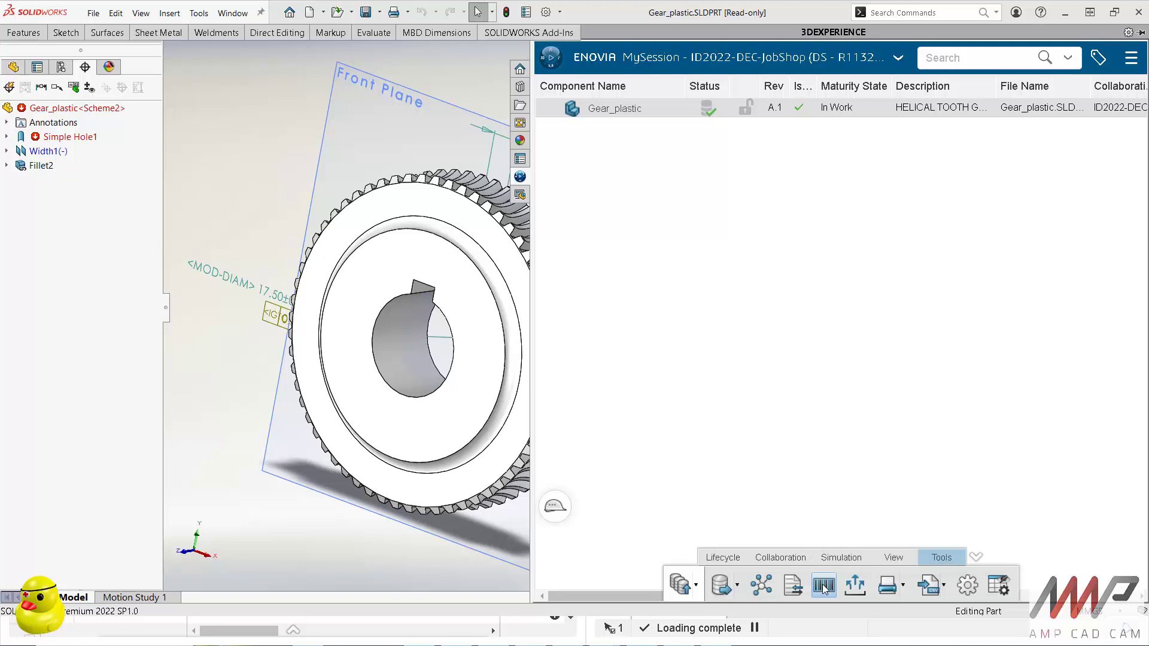
left_click(823, 585)
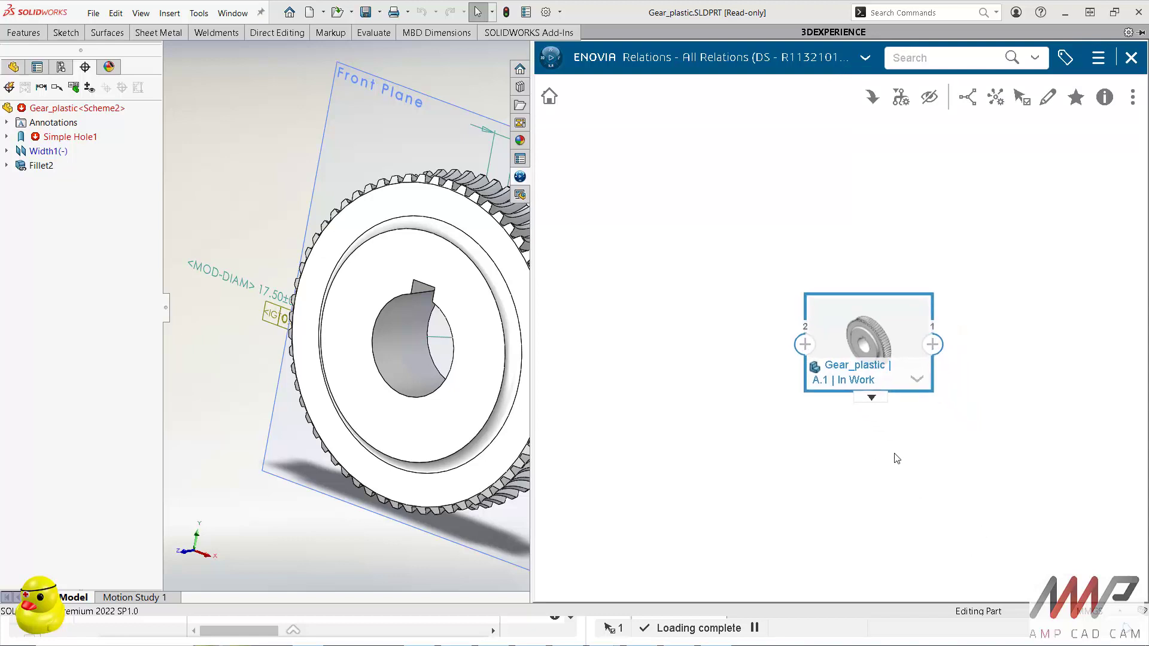
- Reveal parent GearBox1 (A.1 Released) of Gear_plastic in the graph, then close Relations
left_click(804, 345)
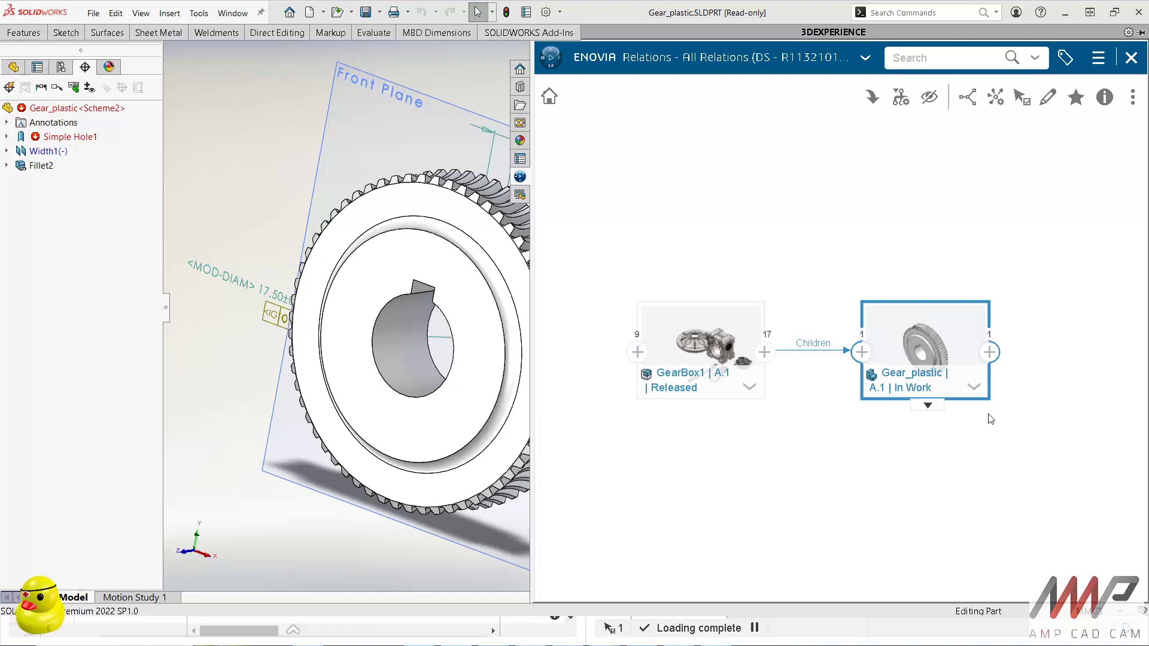
left_click(989, 352)
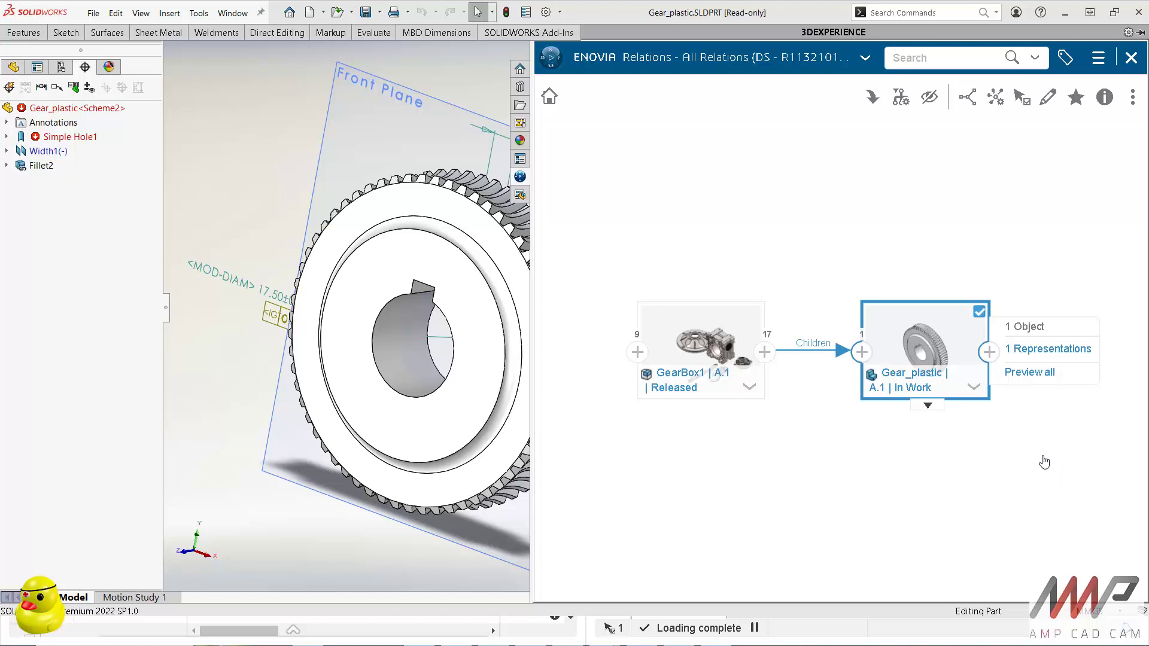
mouse_move(1027, 386)
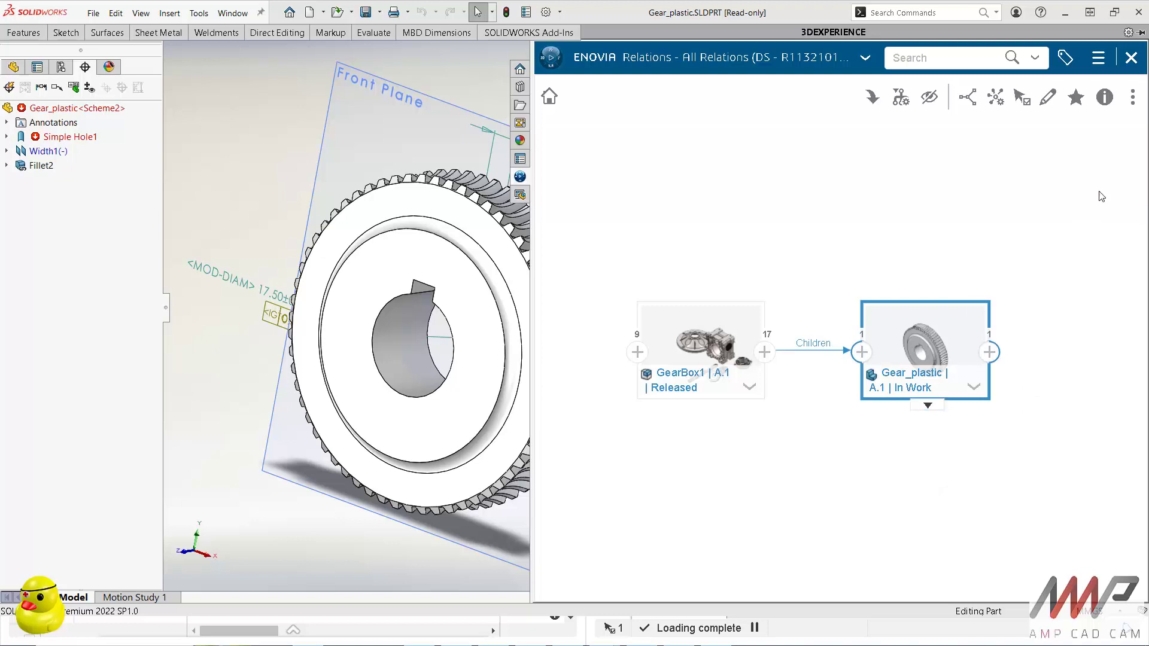
mouse_move(1135, 56)
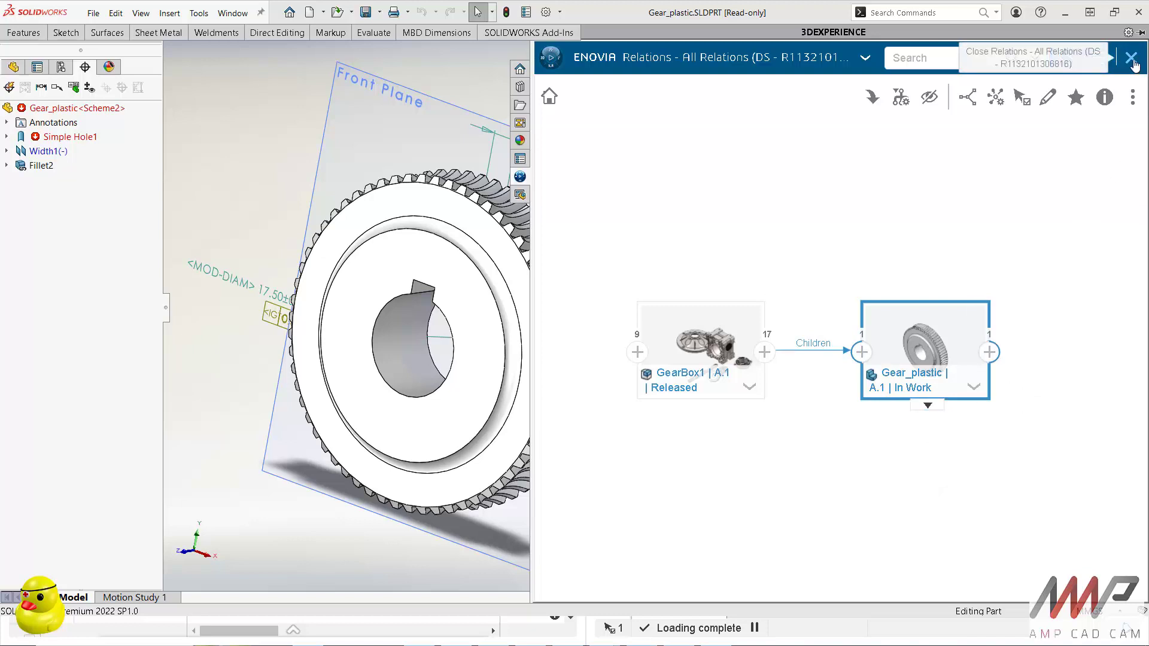
left_click(1126, 57)
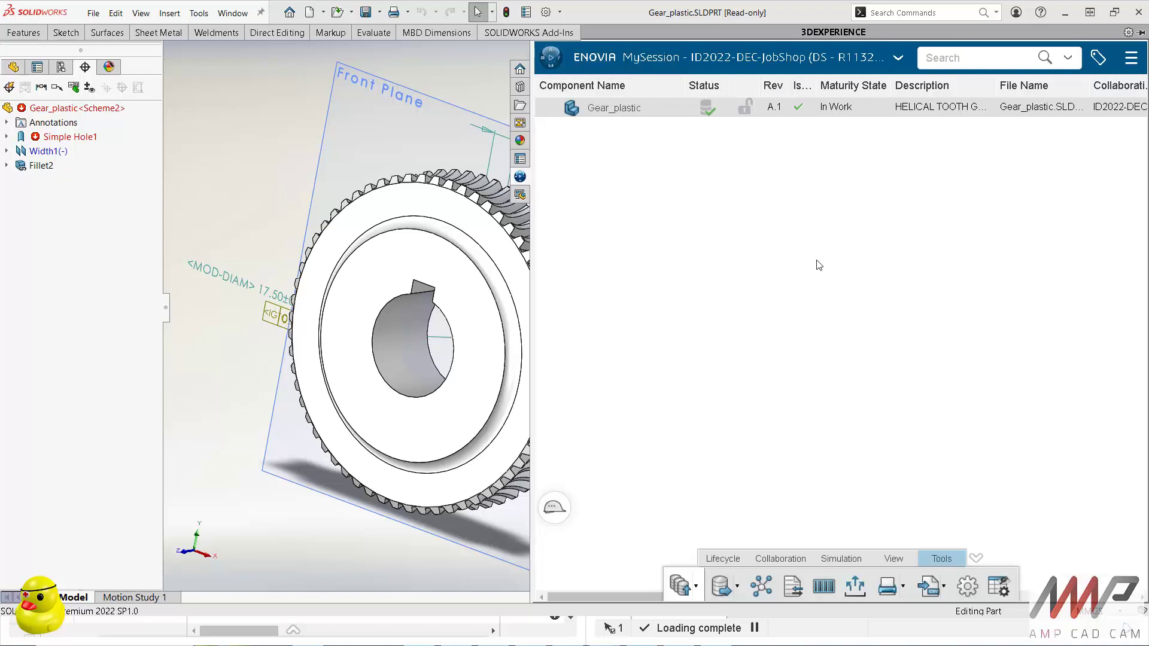
mouse_move(567, 312)
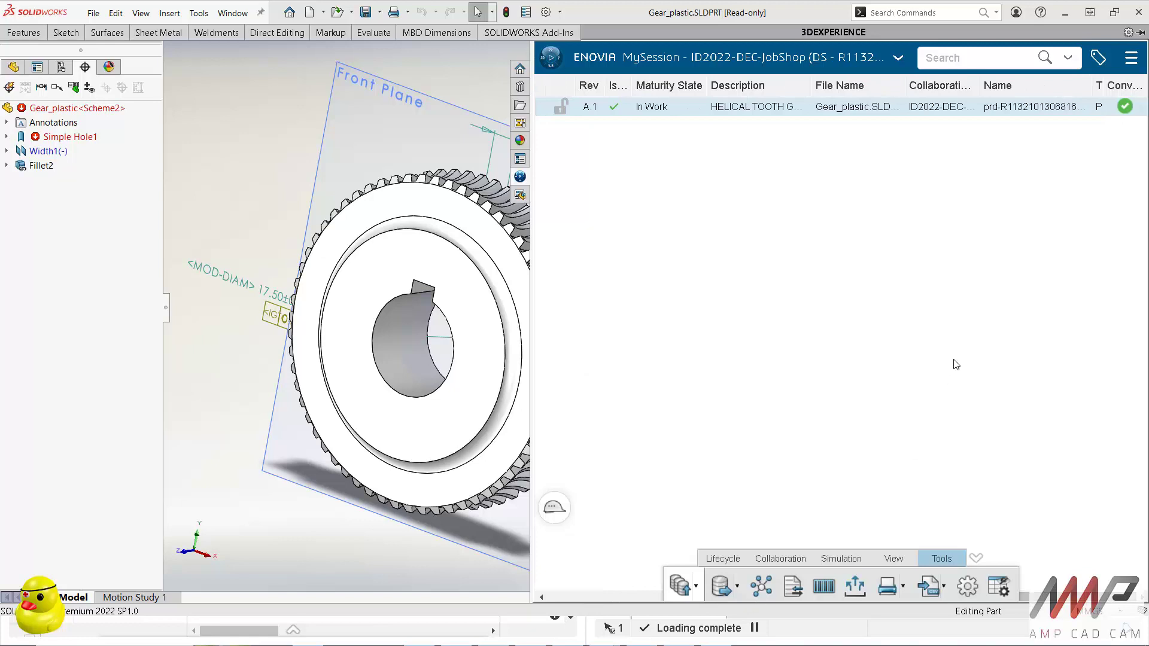
mouse_move(477, 88)
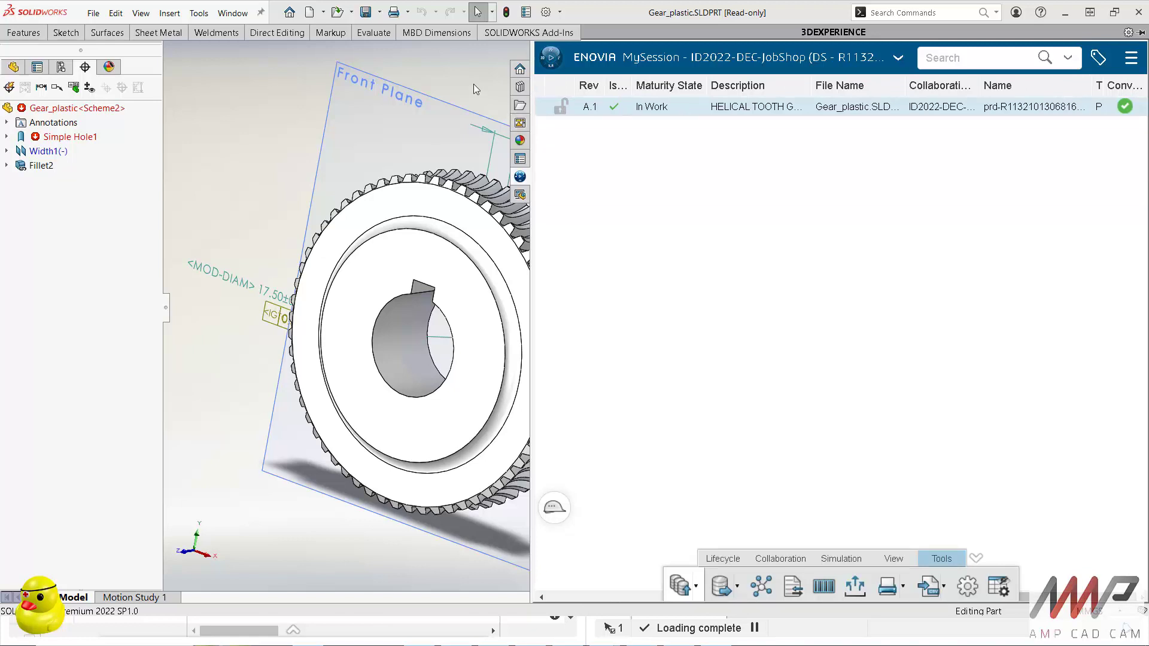
left_click(981, 58)
type("gearbox")
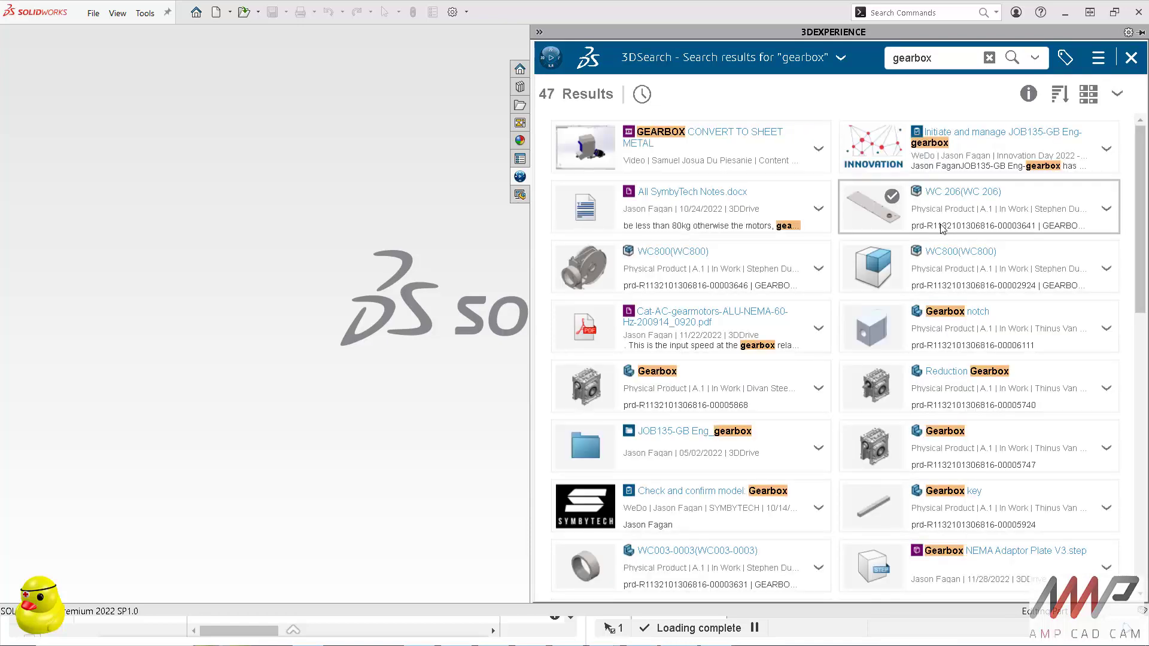
mouse_move(914, 276)
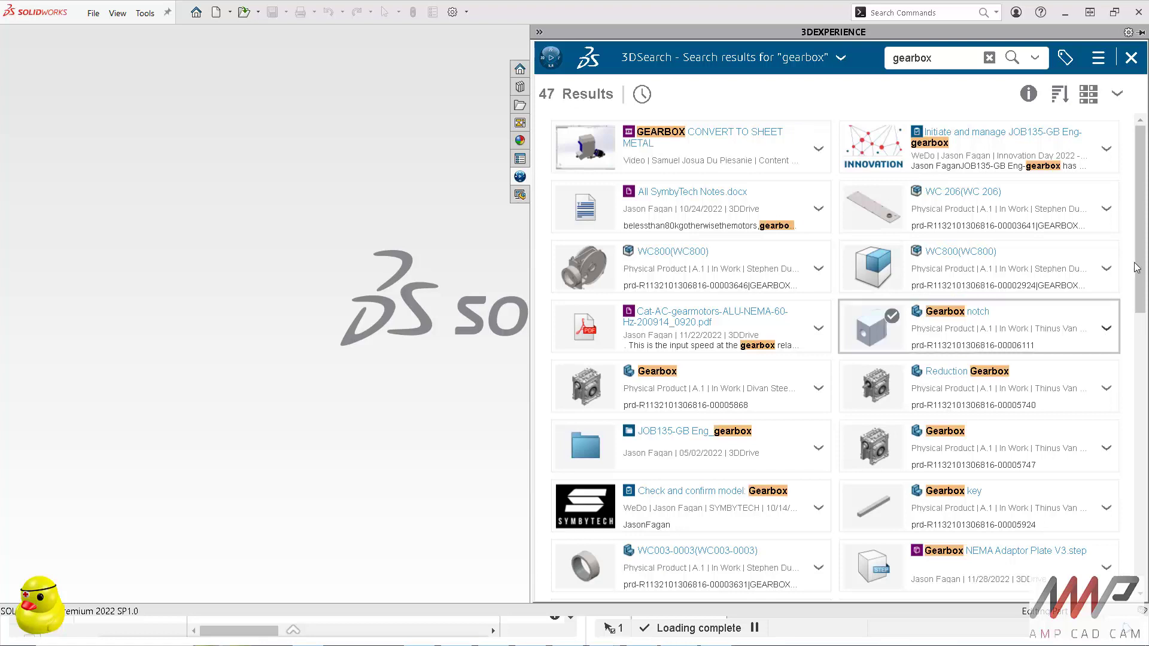
- Locate the released GearBox physical product in the gearbox results and load it into SOLIDWORKS
scroll("down", 3)
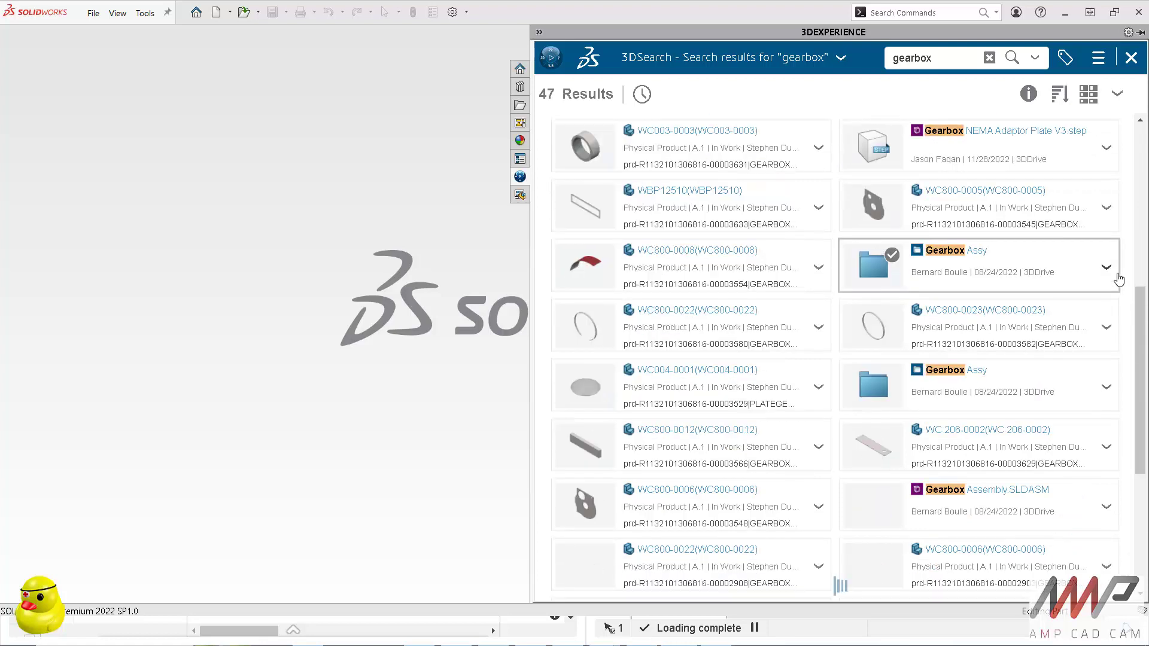
scroll("down", 3)
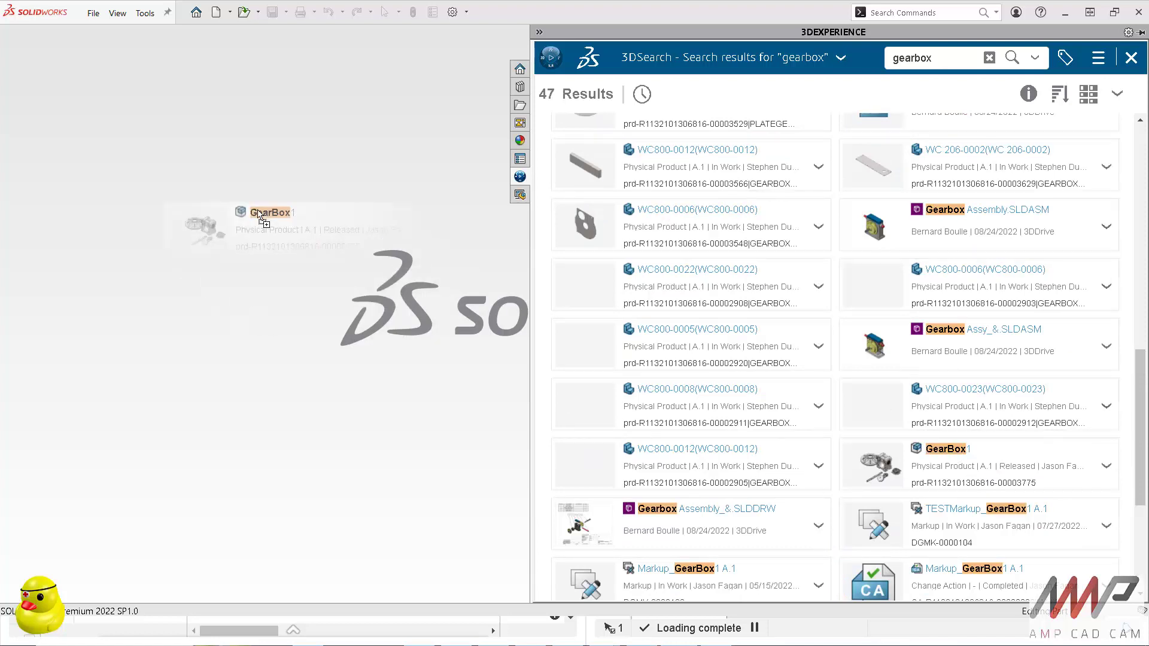
double_click(271, 213)
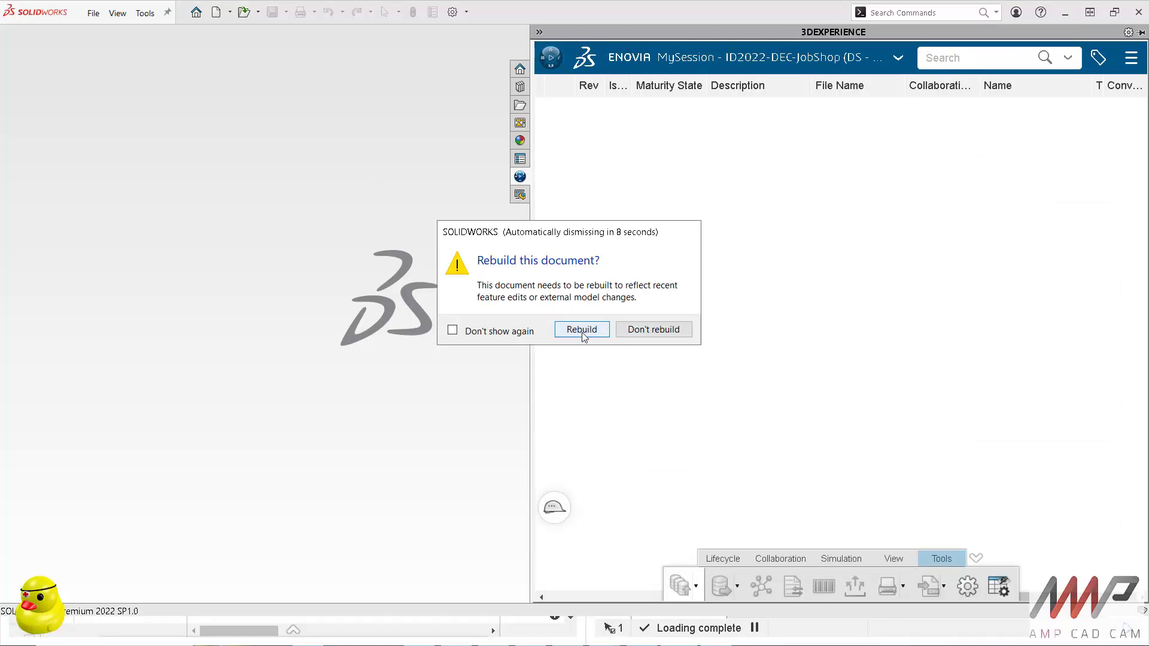
- Rebuild the GearBox1 assembly from the 'Rebuild this document?' prompt
left_click(582, 329)
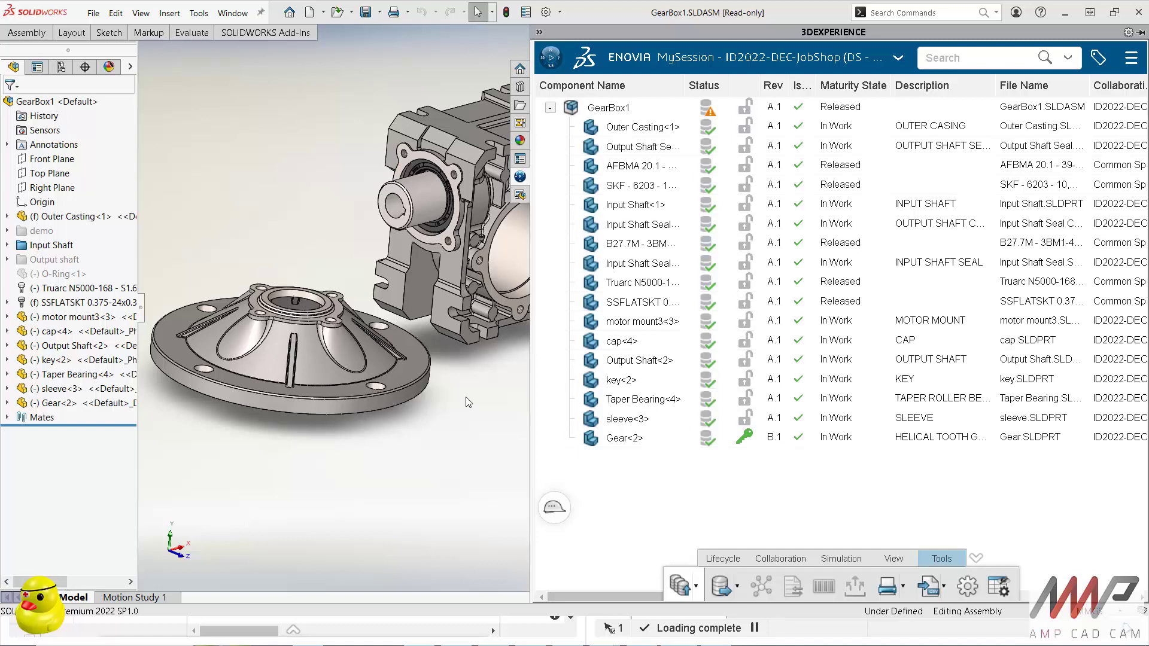
mouse_move(520, 443)
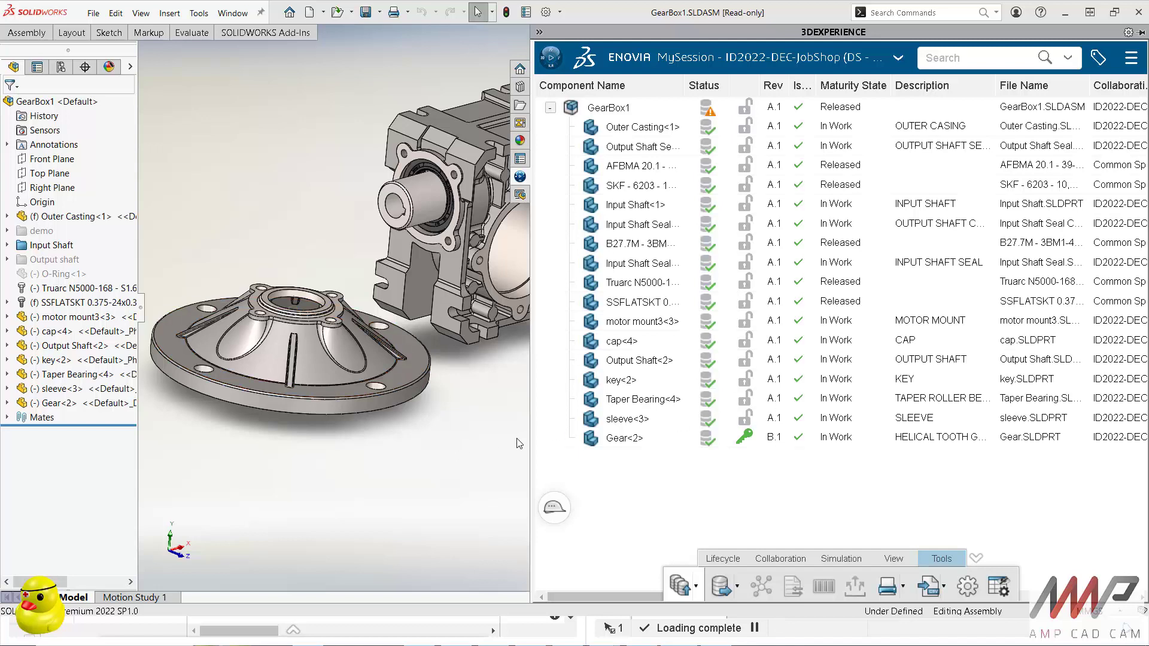
mouse_move(501, 420)
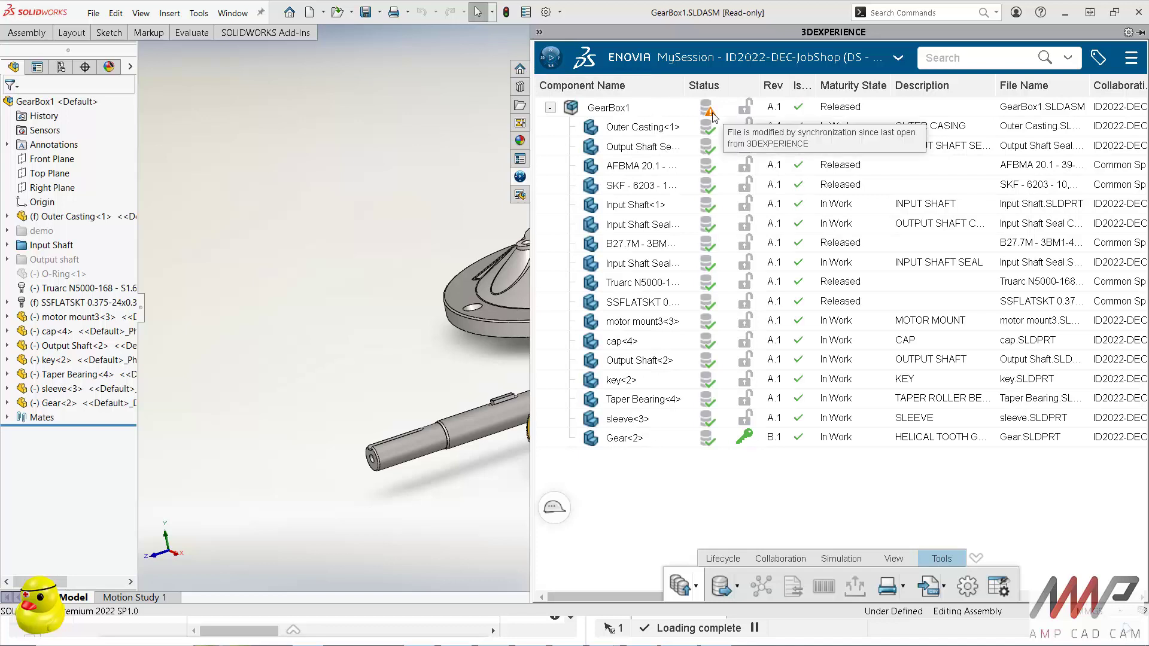
mouse_move(711, 121)
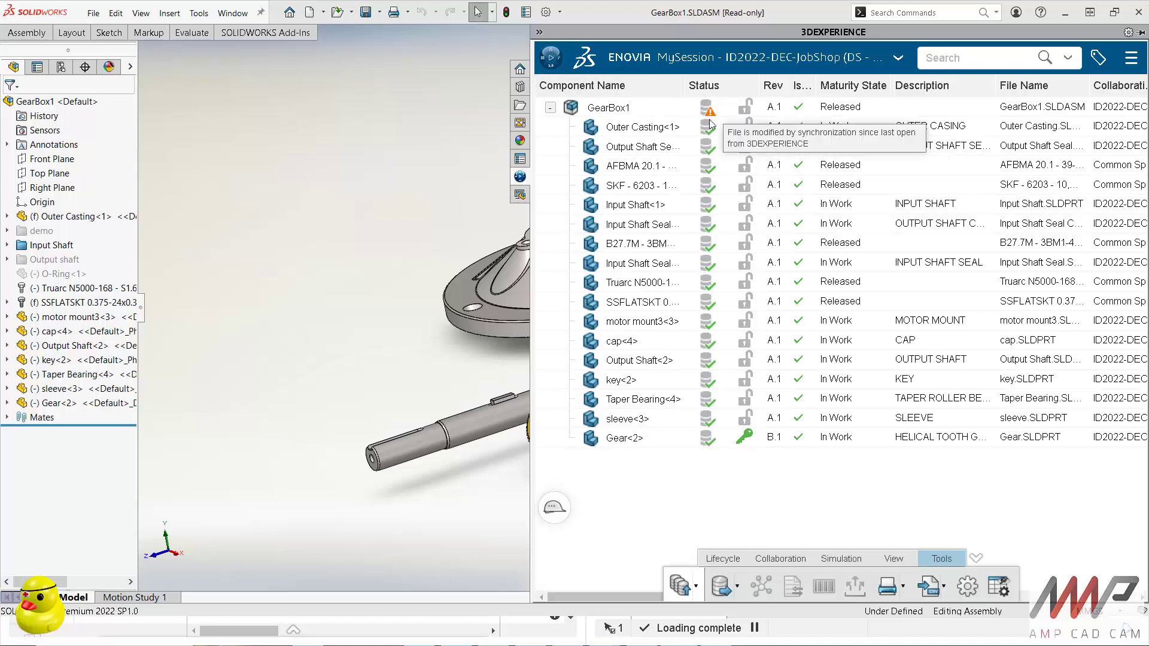
mouse_move(785, 500)
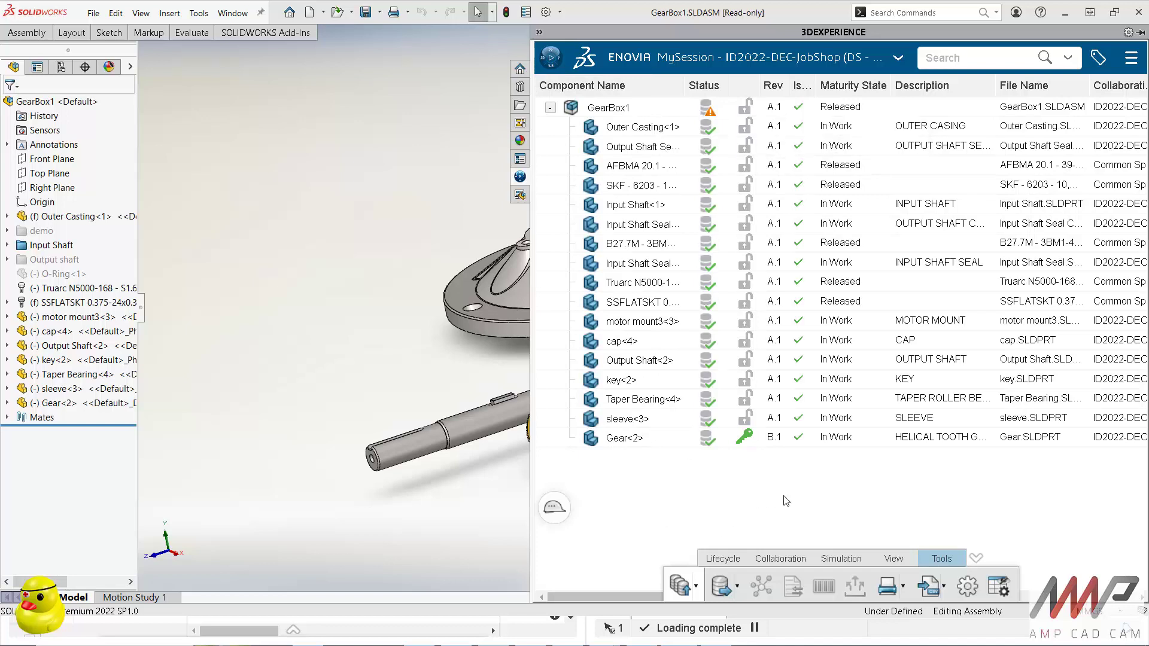
- Show the platform apps panel from the 3DEXPERIENCE compass
left_click(548, 56)
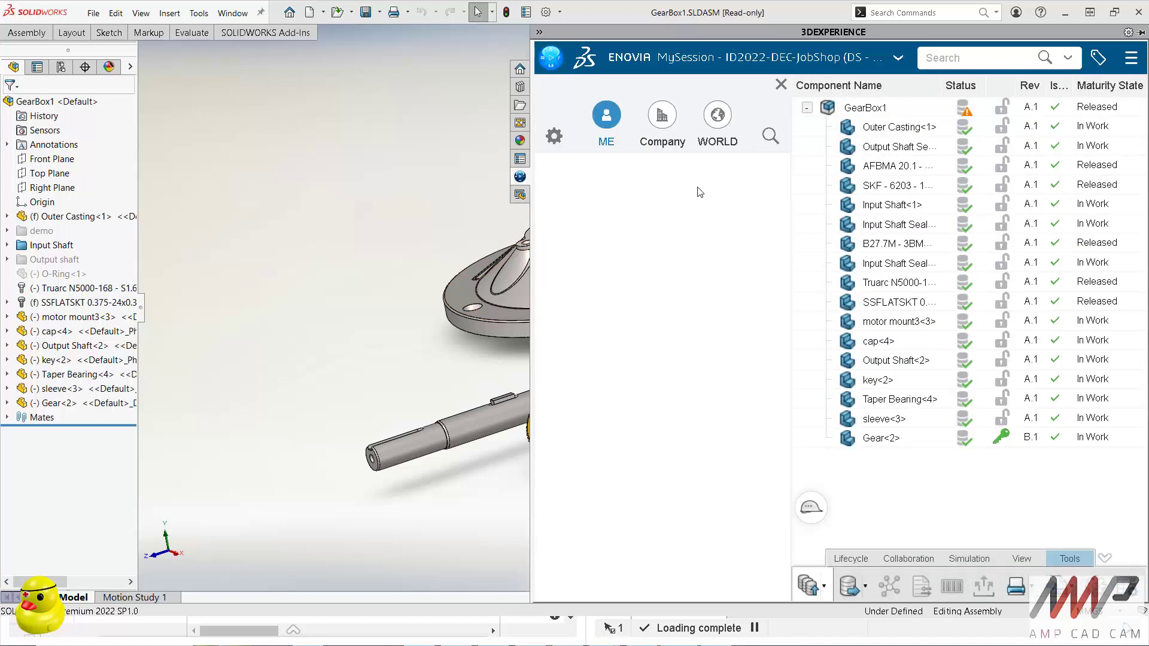
- View the ME apps list, dismiss it, and bring up the Profile/Notifications/Help menu
left_click(606, 115)
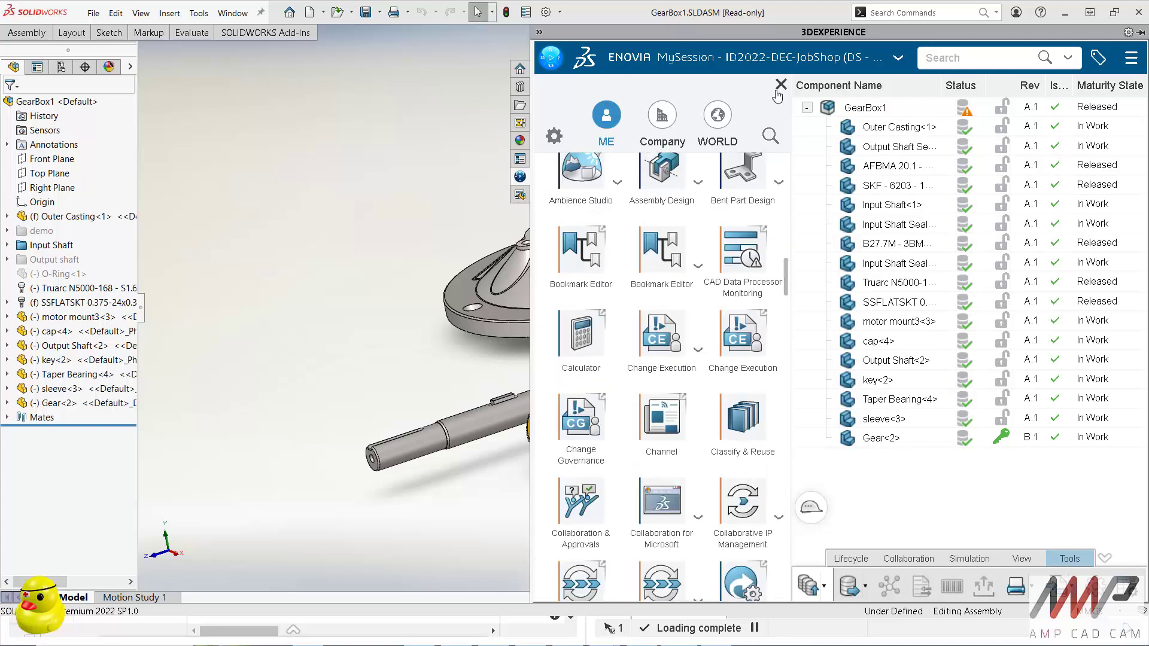
left_click(778, 86)
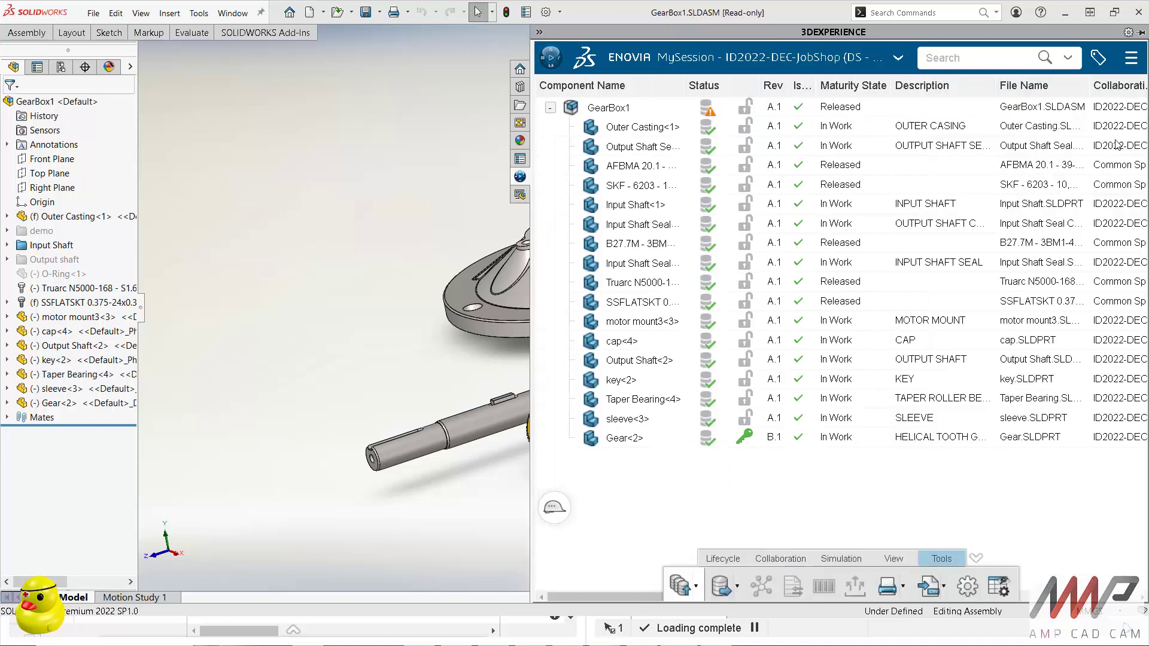
left_click(1127, 57)
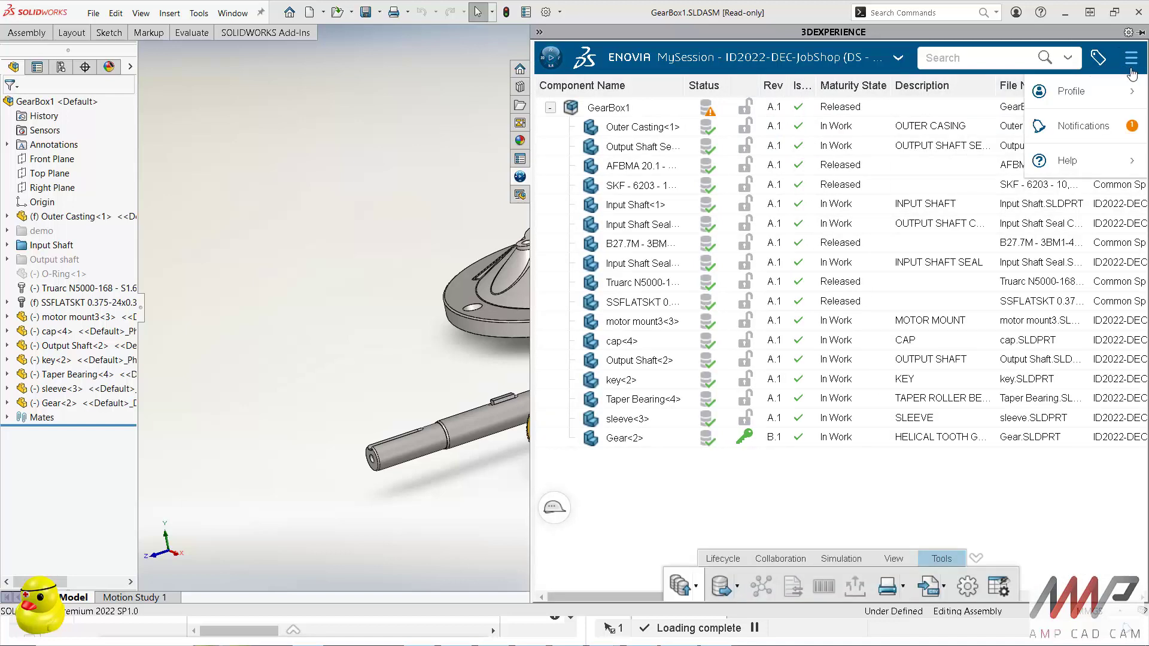